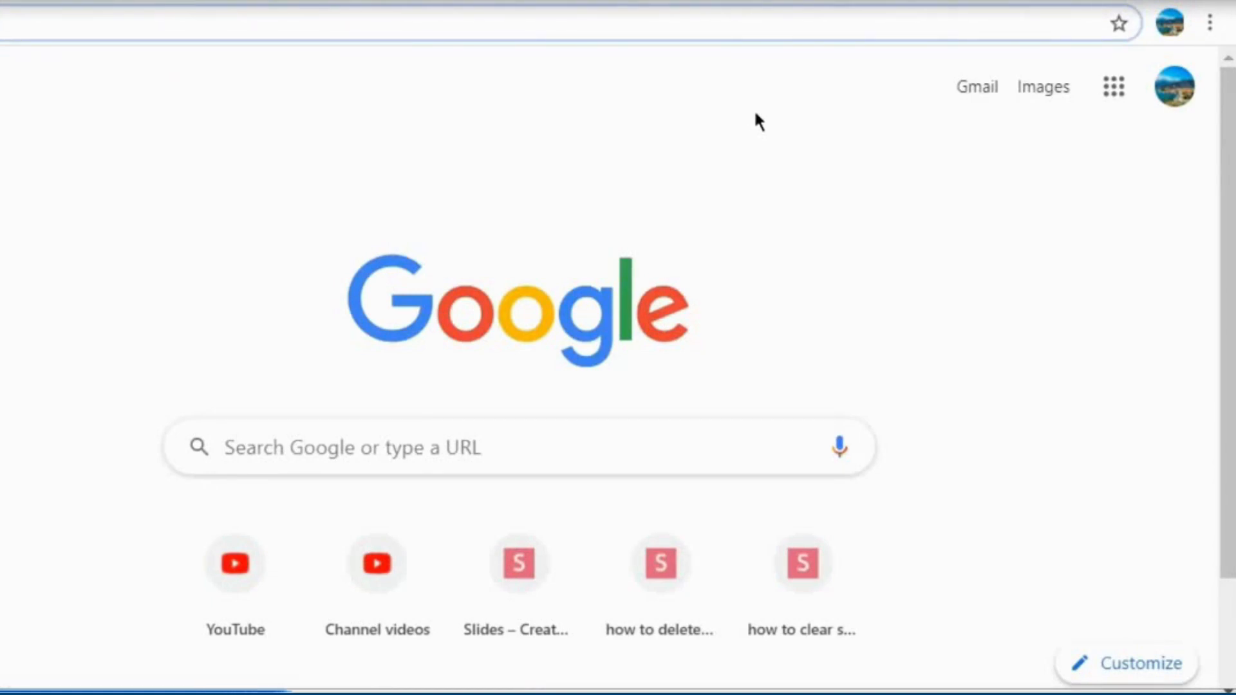
pyautogui.moveTo(1083, 171)
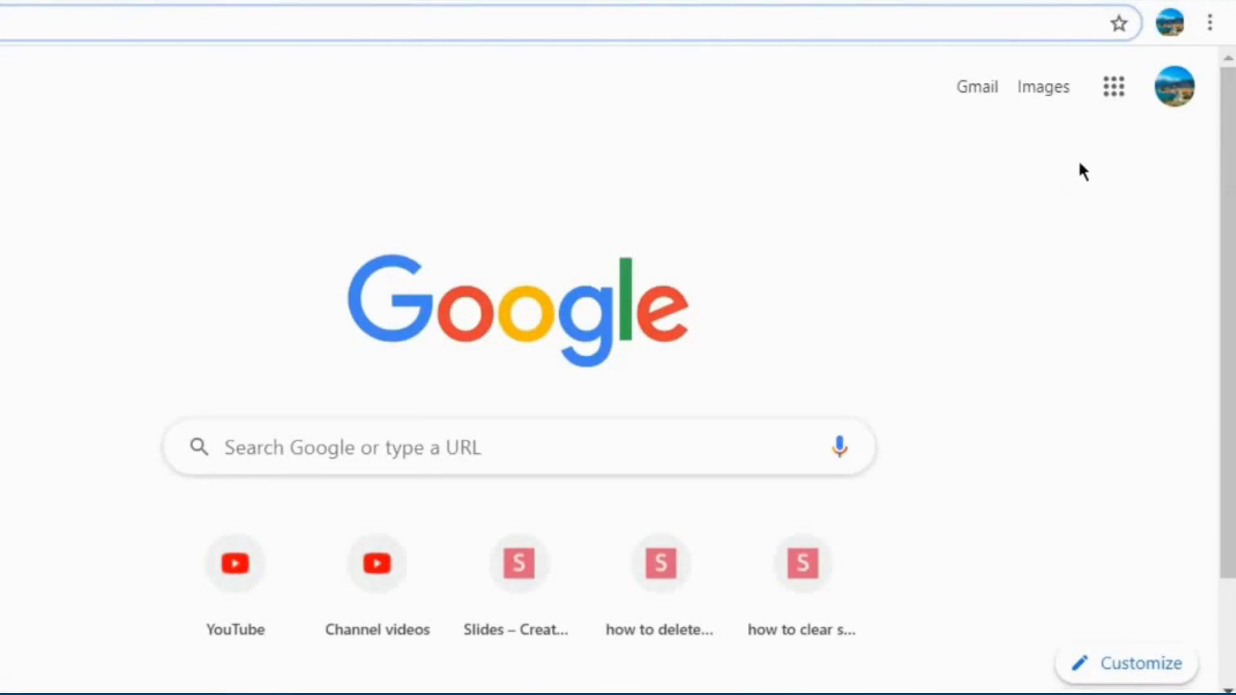
pyautogui.moveTo(1210, 22)
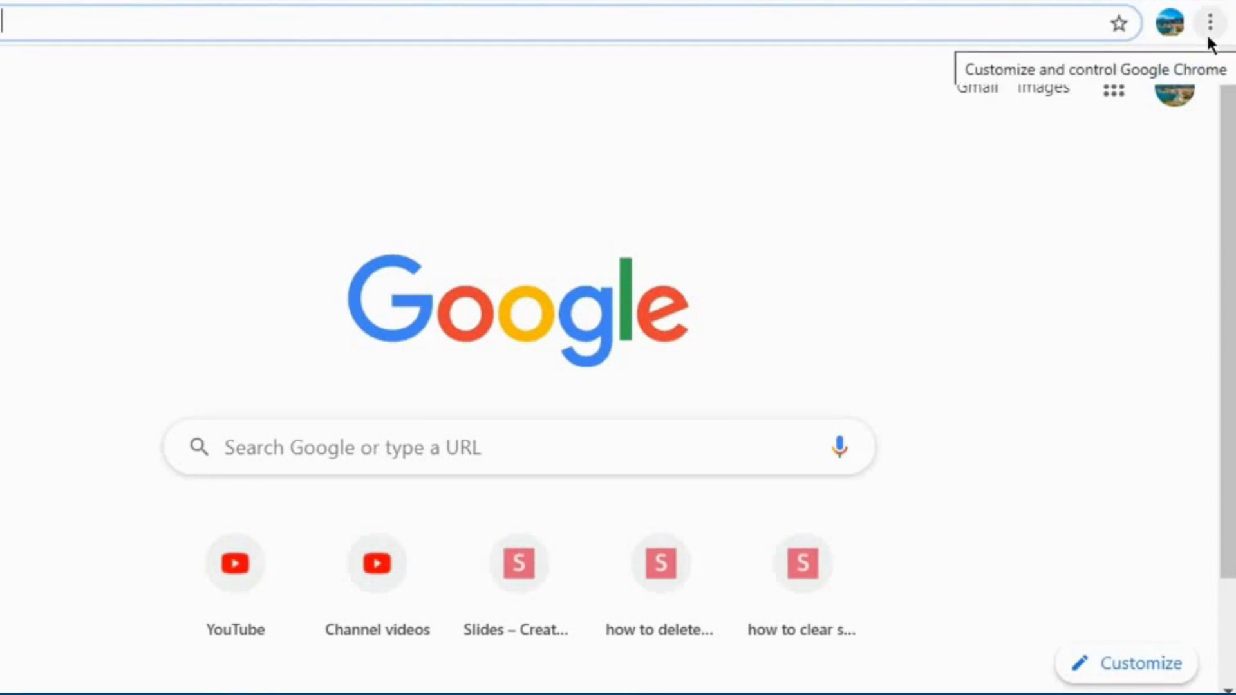
# Show About Google Chrome via Help, confirming it is up to date at 79.0.3945.130.
pyautogui.click(1210, 22)
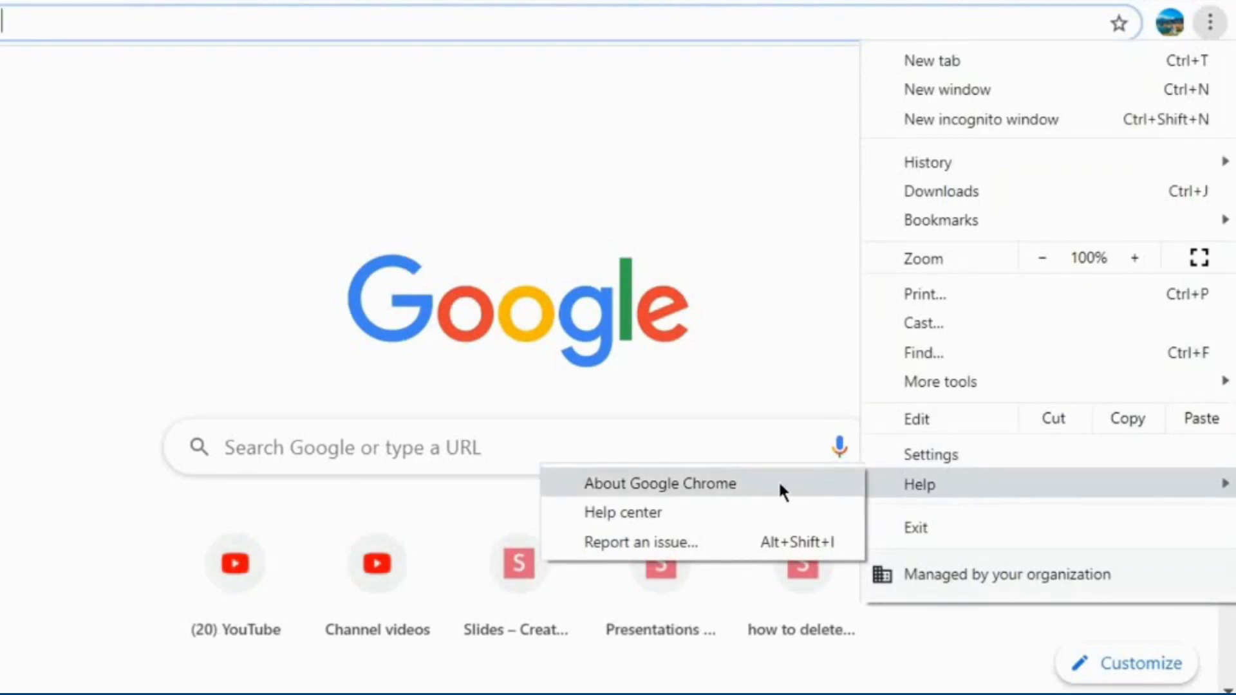
pyautogui.click(660, 482)
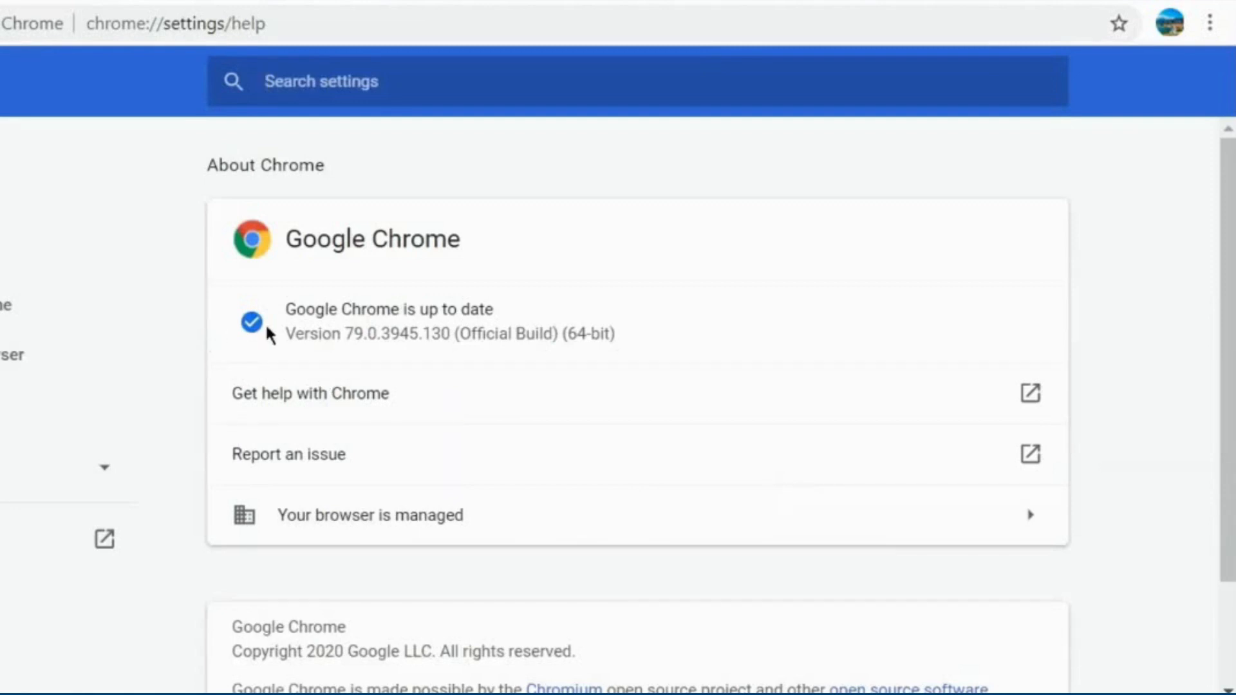
pyautogui.moveTo(357, 332)
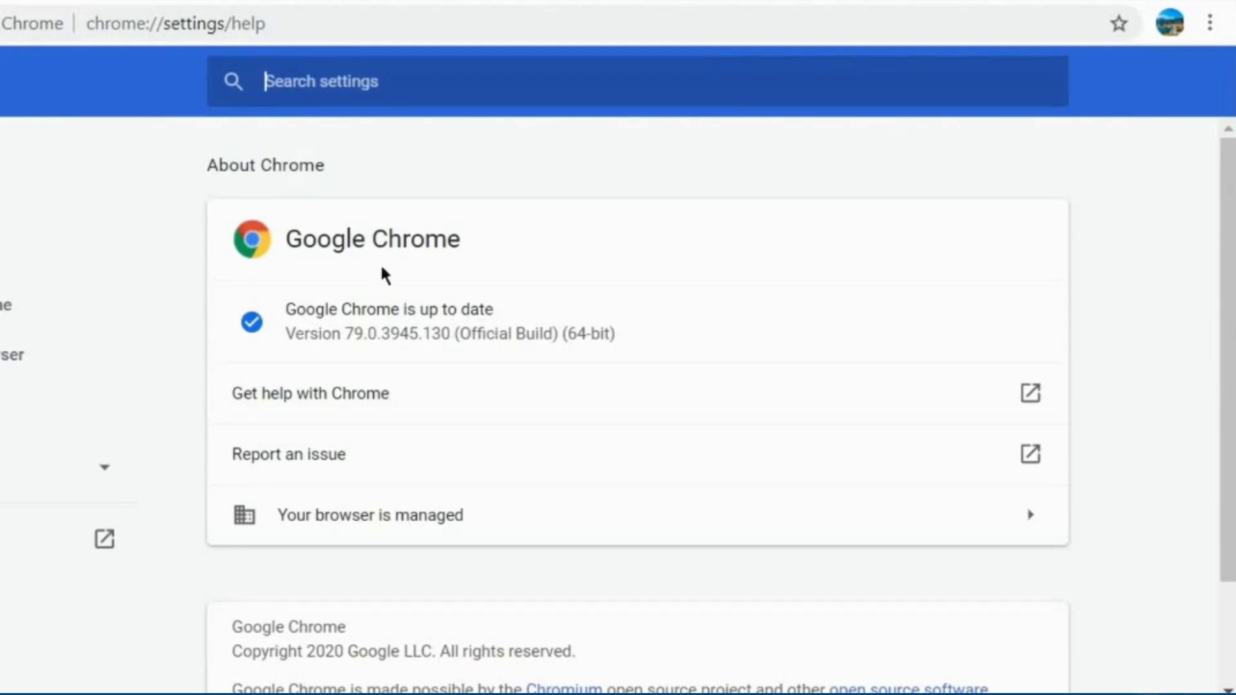
pyautogui.moveTo(479, 326)
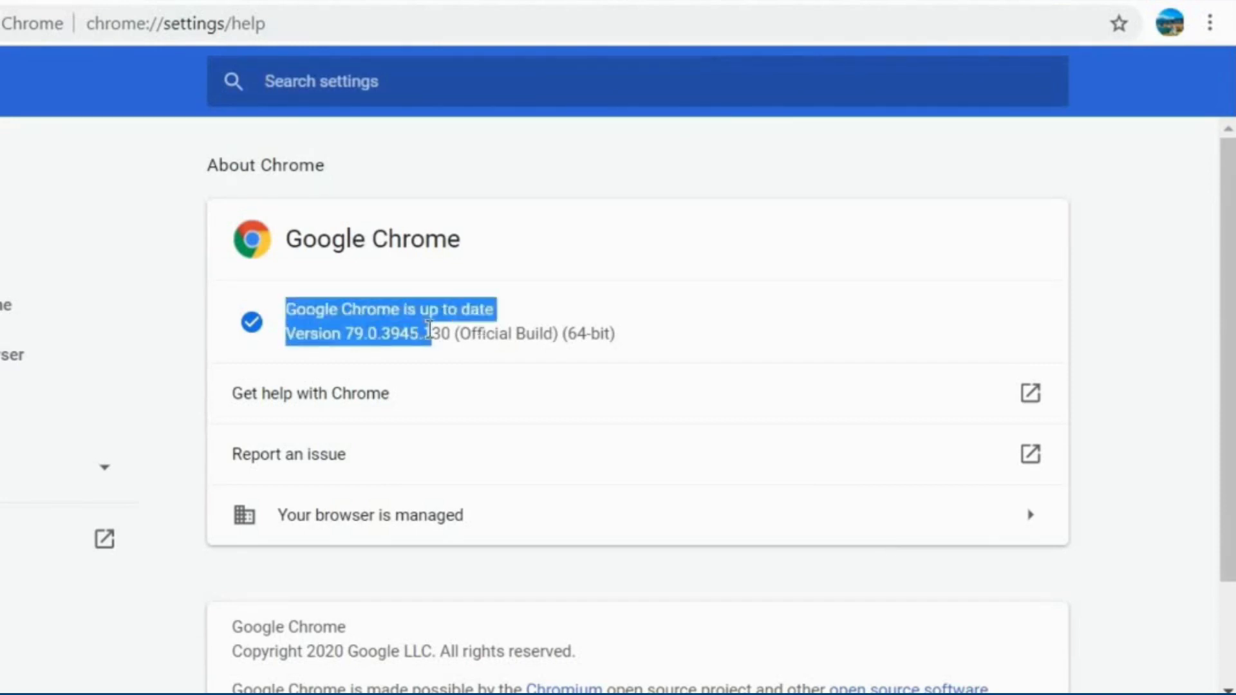
pyautogui.click(473, 332)
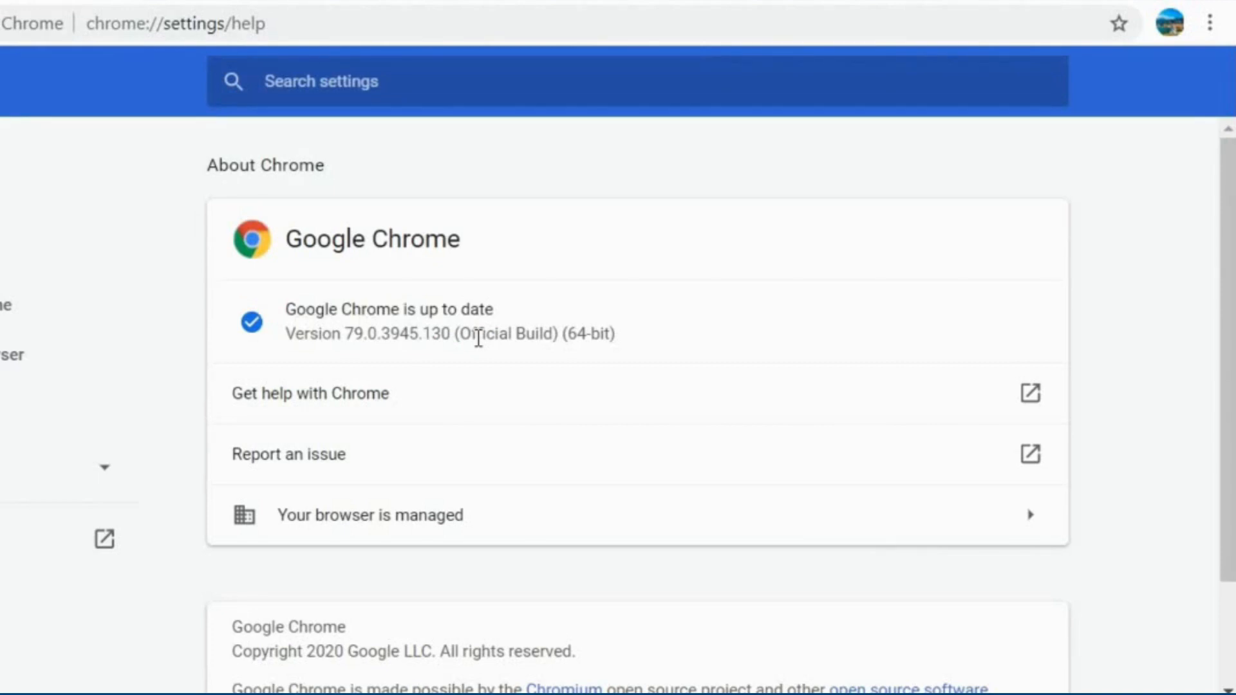
pyautogui.moveTo(717, 319)
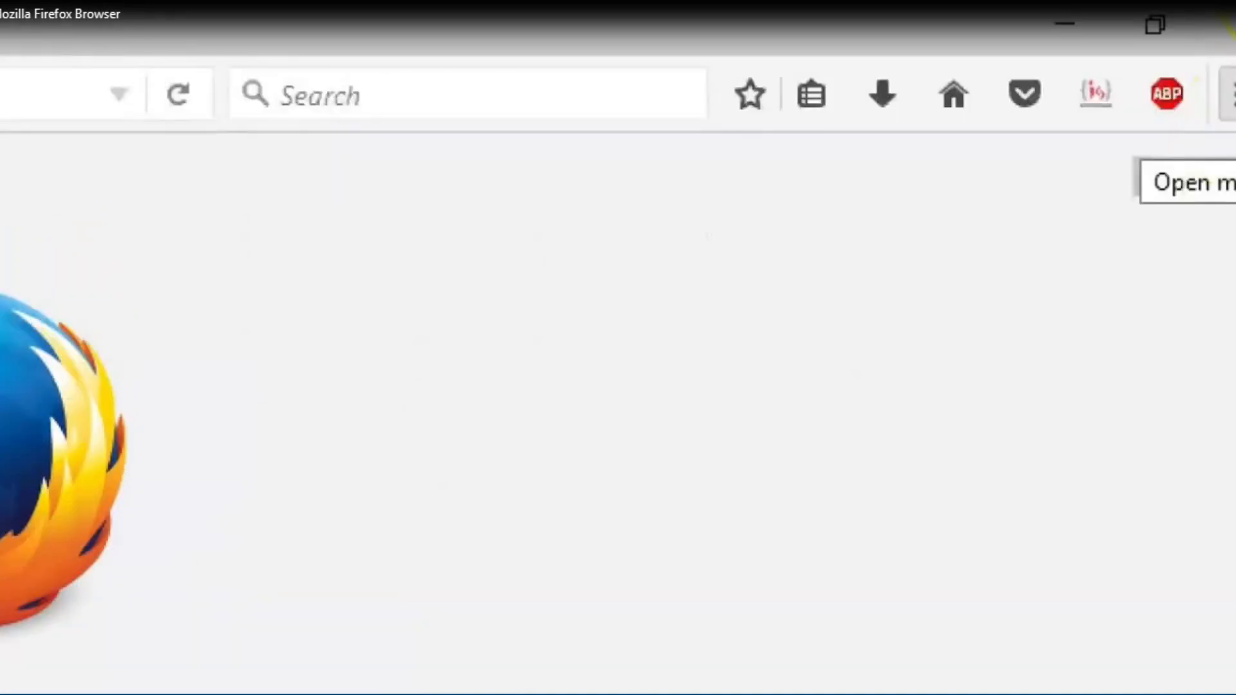
# Show About Firefox from the menu's help, reporting version 55.0.2 (64-bit) up to date.
pyautogui.click(1227, 93)
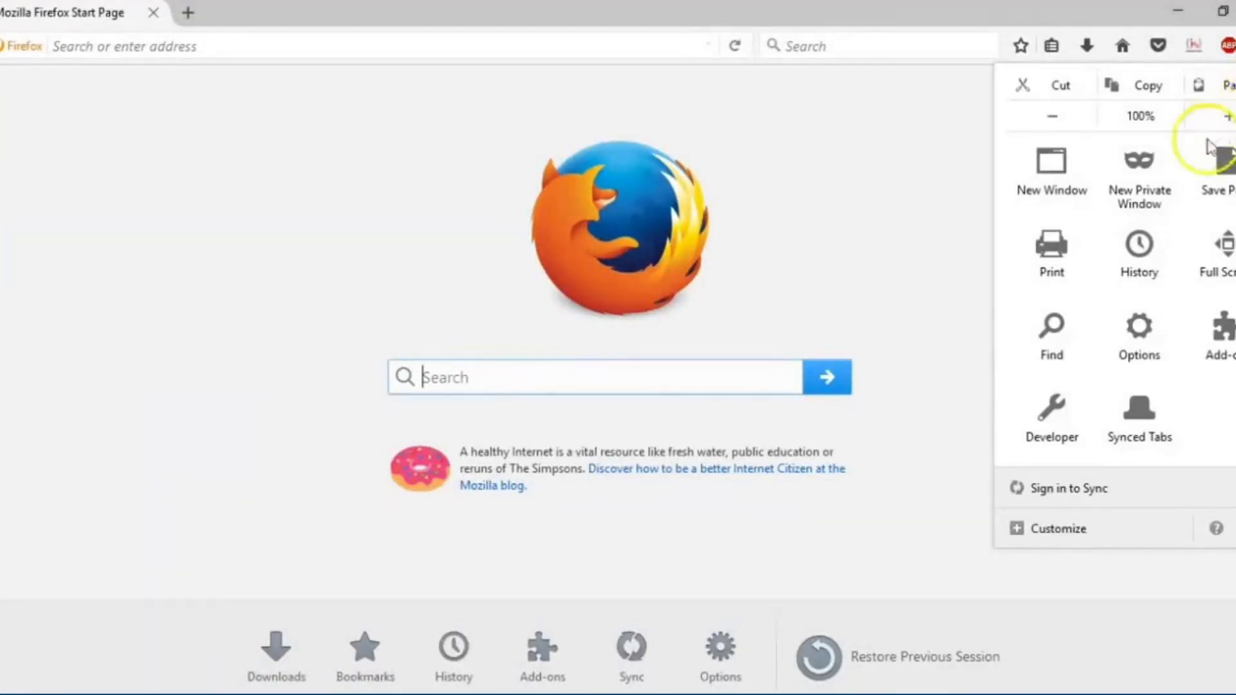
pyautogui.moveTo(1013, 512)
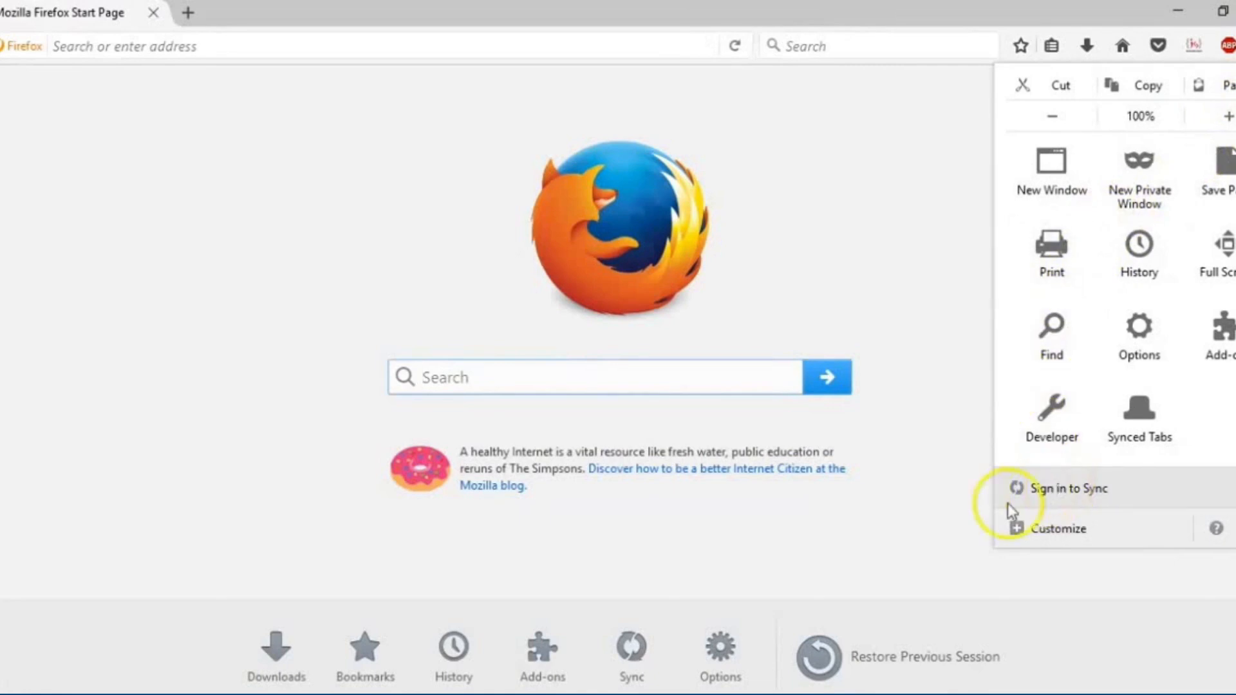
pyautogui.moveTo(1073, 529)
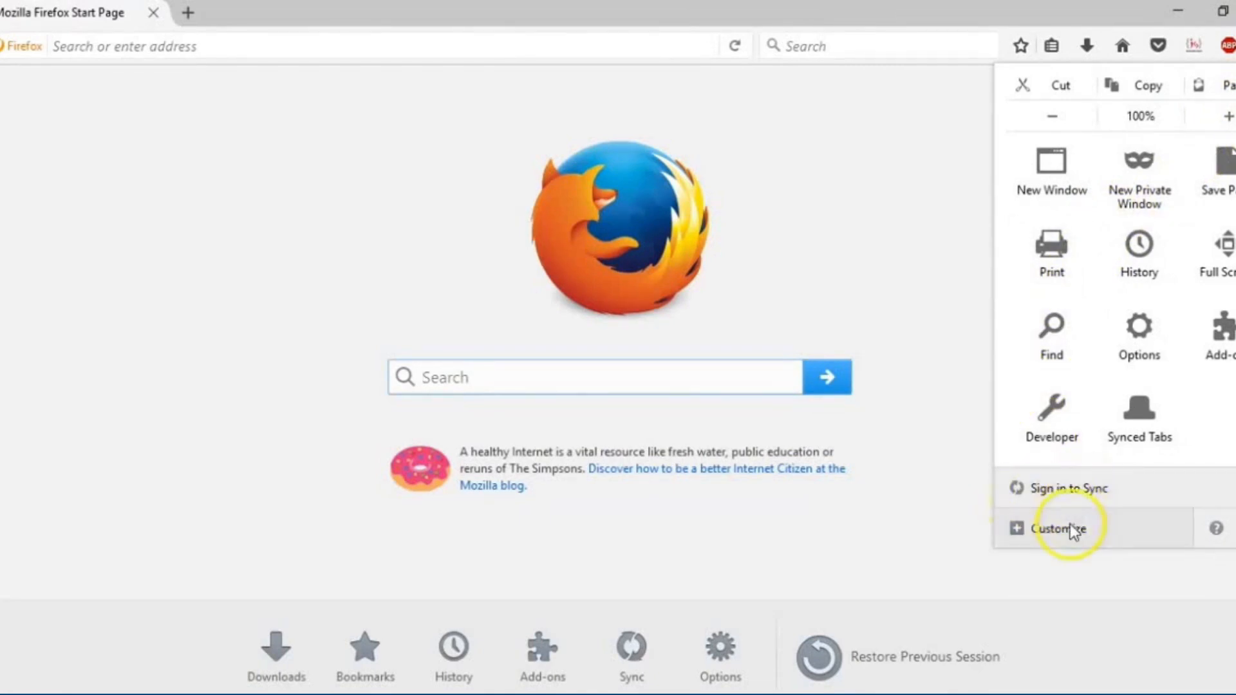
pyautogui.moveTo(1217, 528)
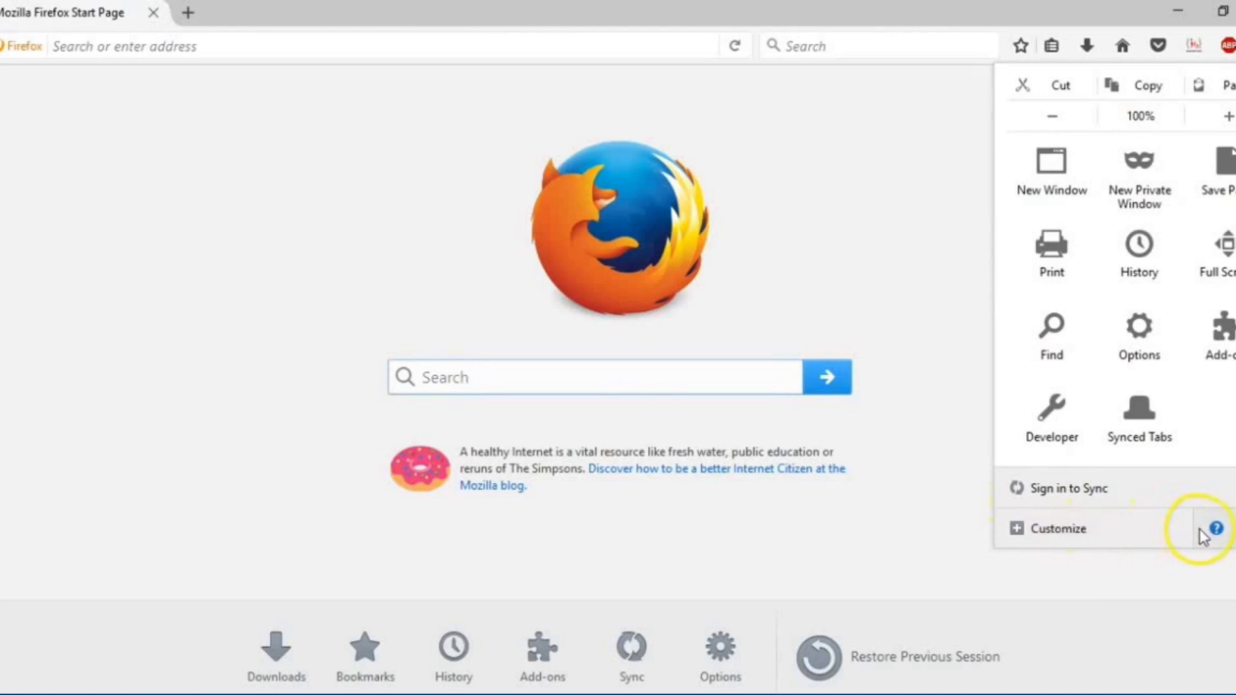
pyautogui.moveTo(1222, 528)
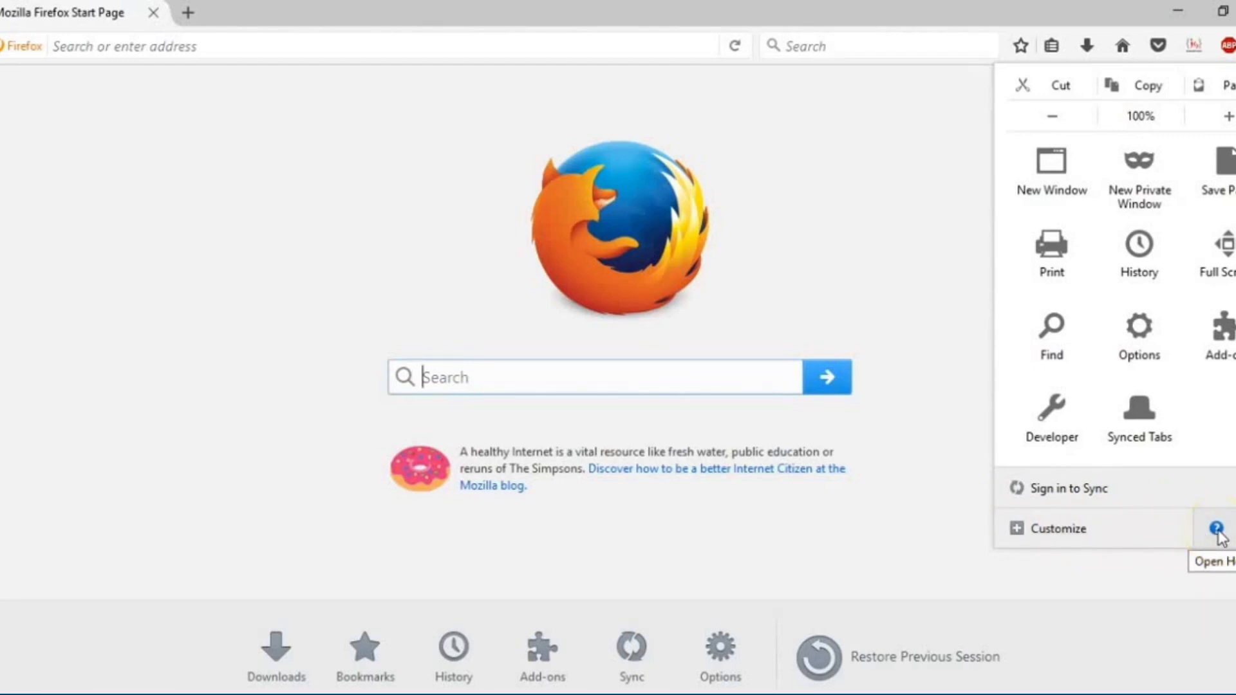
pyautogui.click(1217, 528)
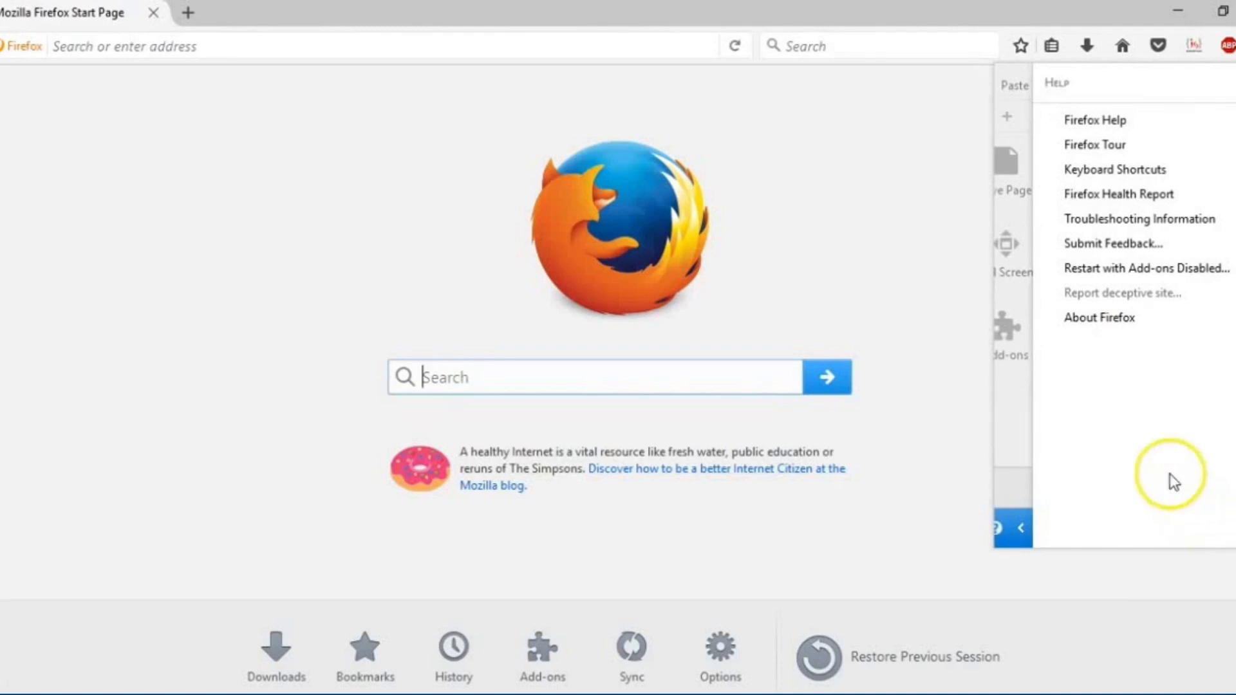
pyautogui.moveTo(1137, 323)
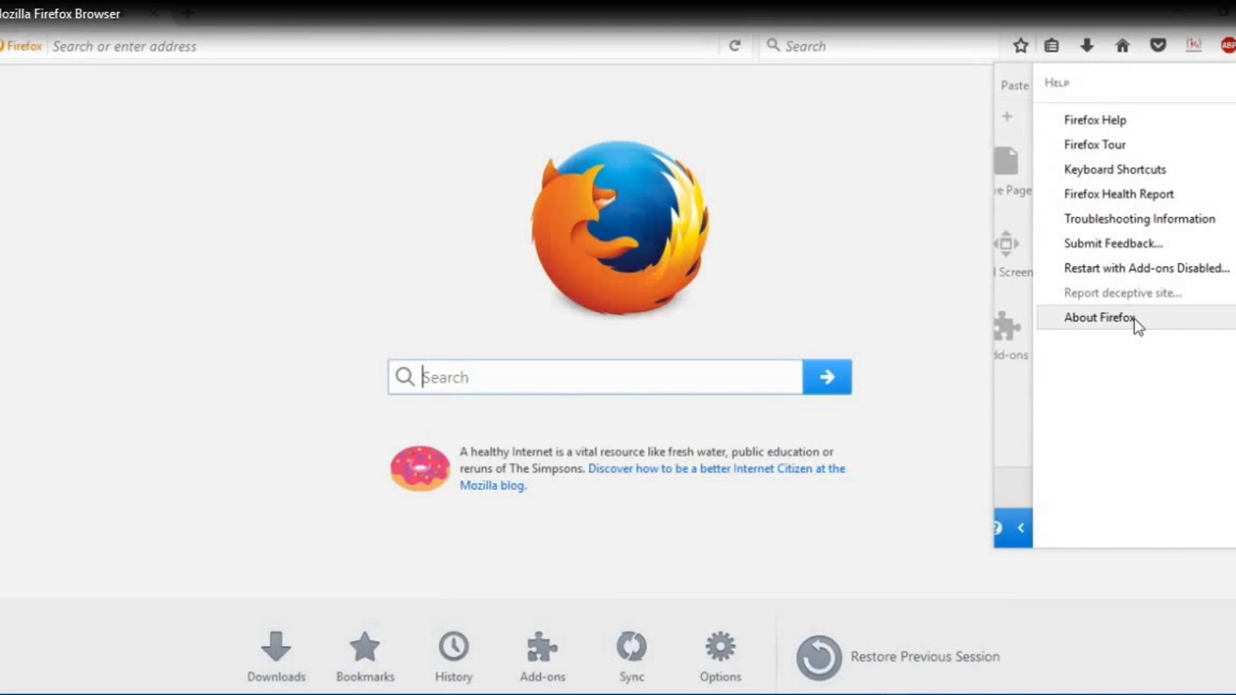
pyautogui.click(1097, 318)
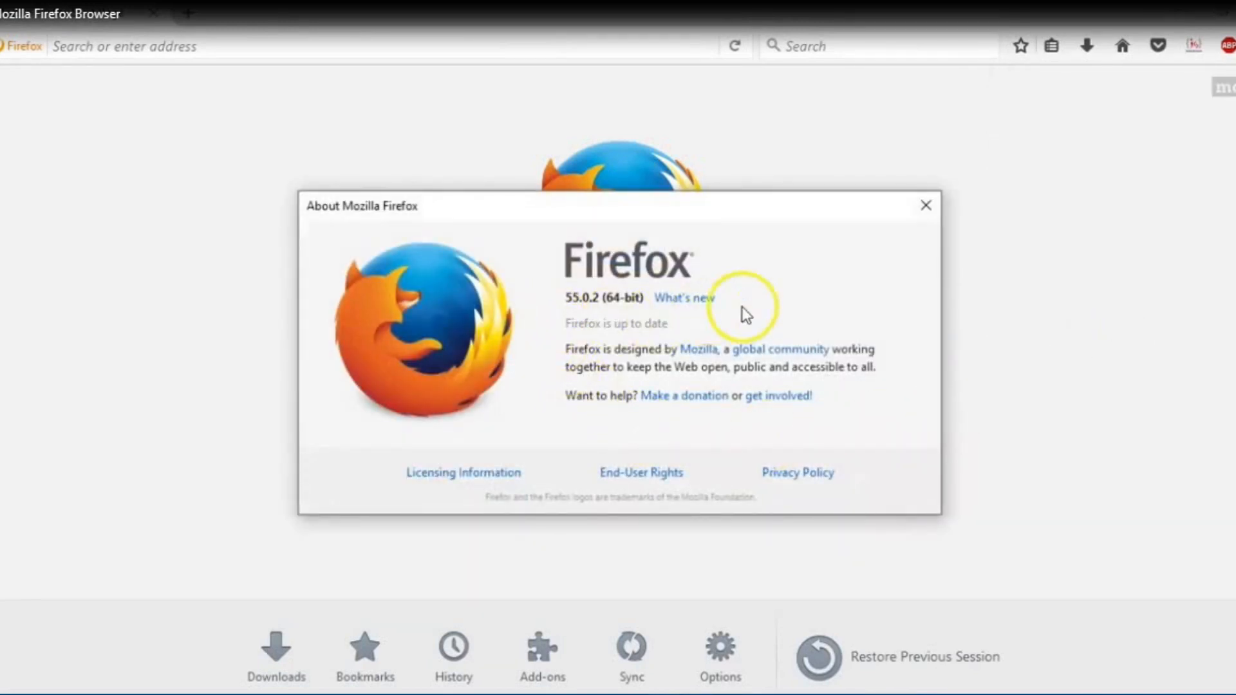
pyautogui.moveTo(591, 378)
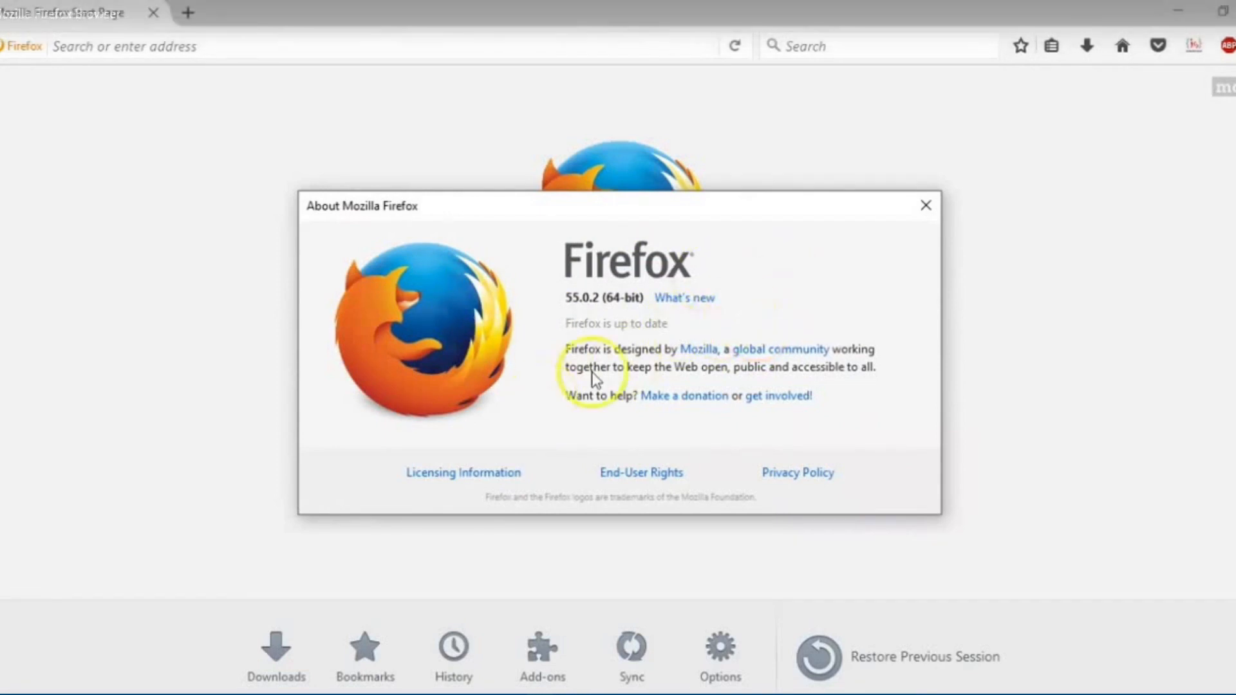
pyautogui.moveTo(602, 386)
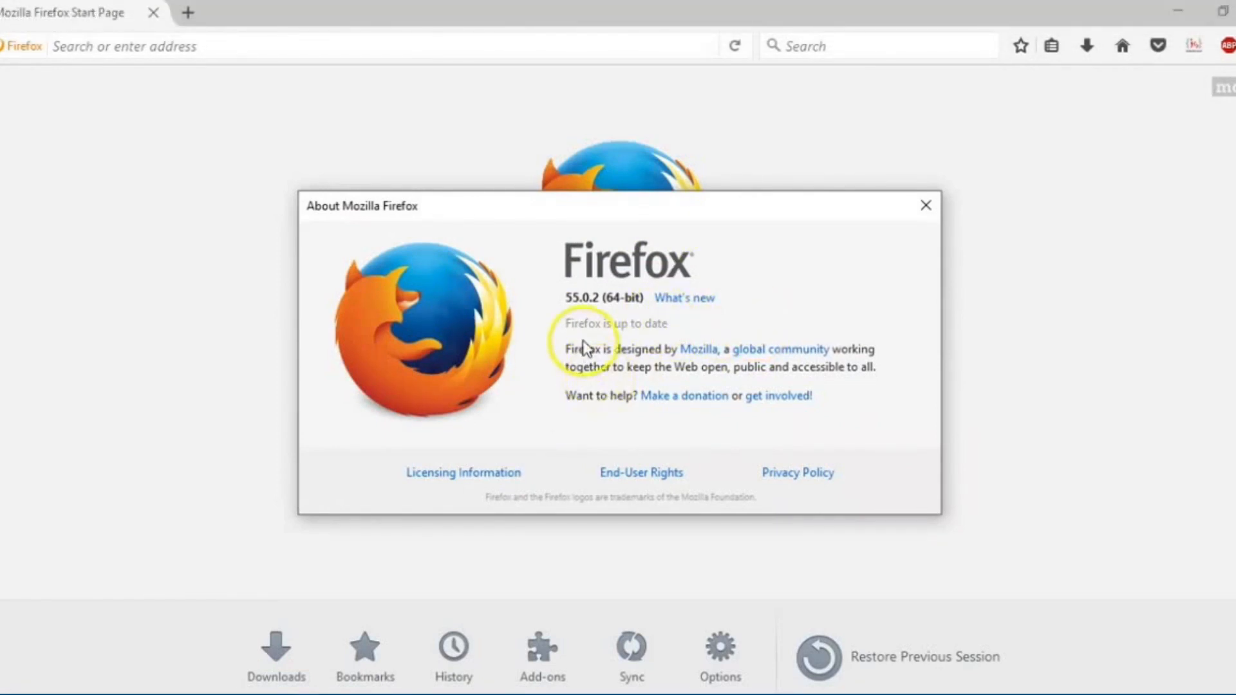
pyautogui.moveTo(560, 310)
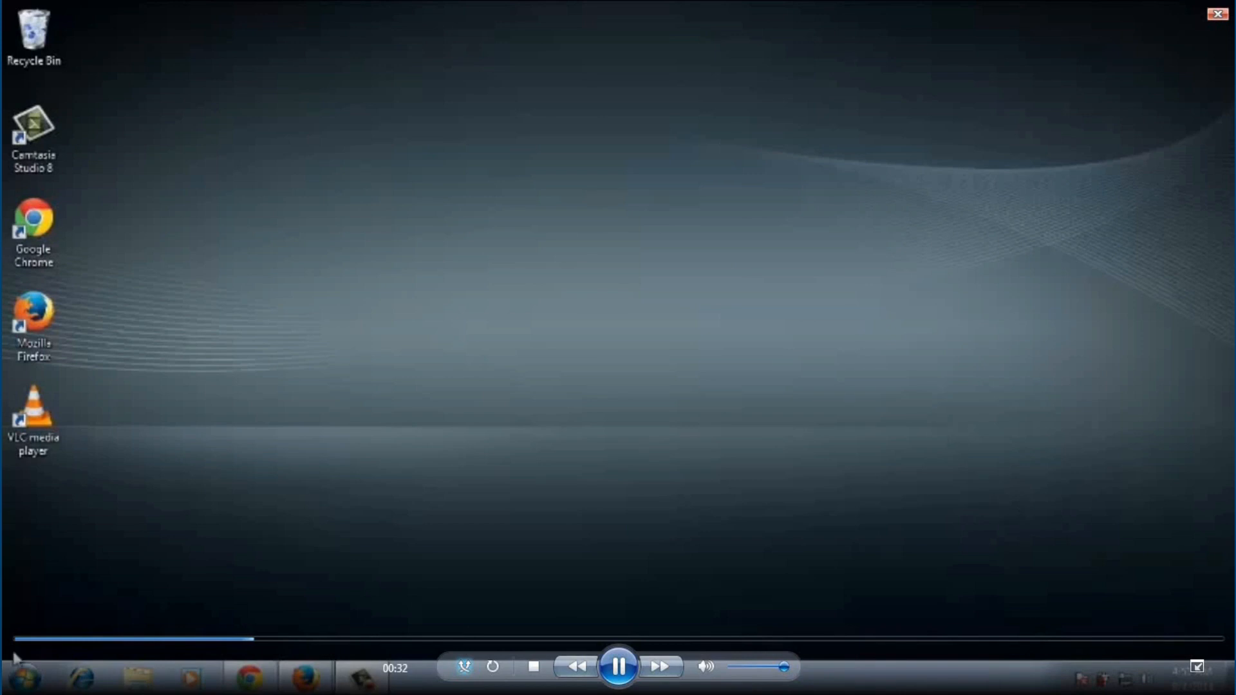
# Reach Windows Update via Control Panel > System and Security and check for updates.
pyautogui.click(23, 676)
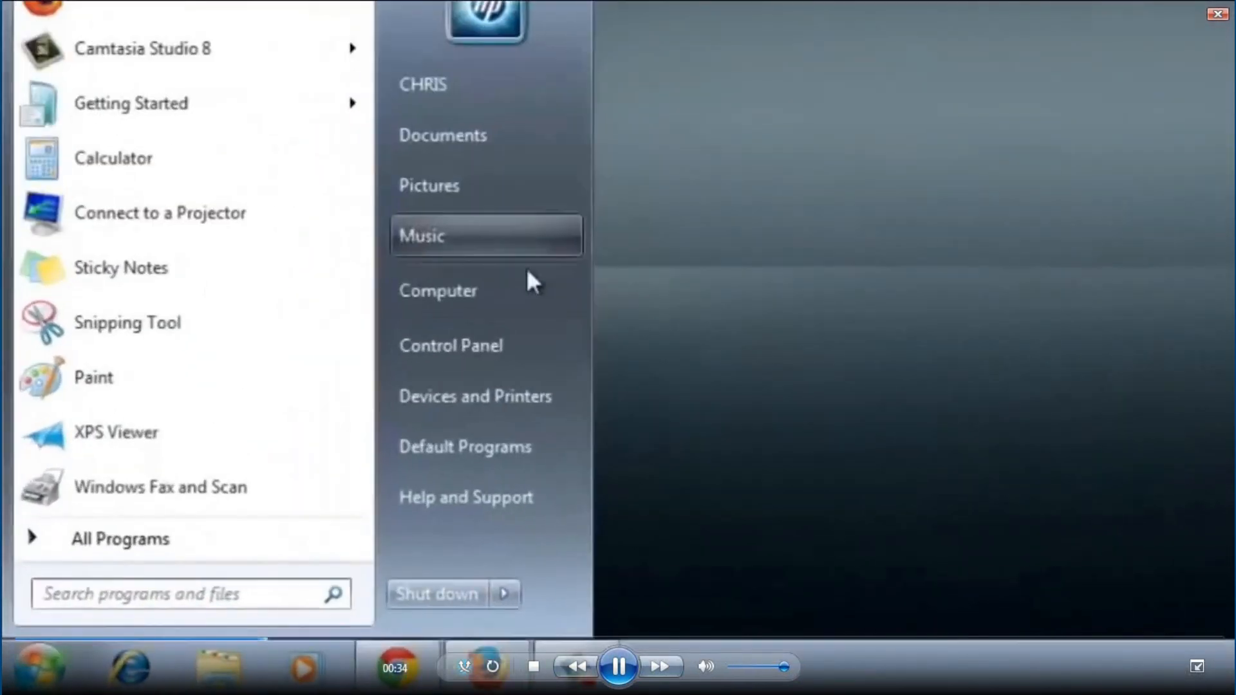
pyautogui.click(450, 345)
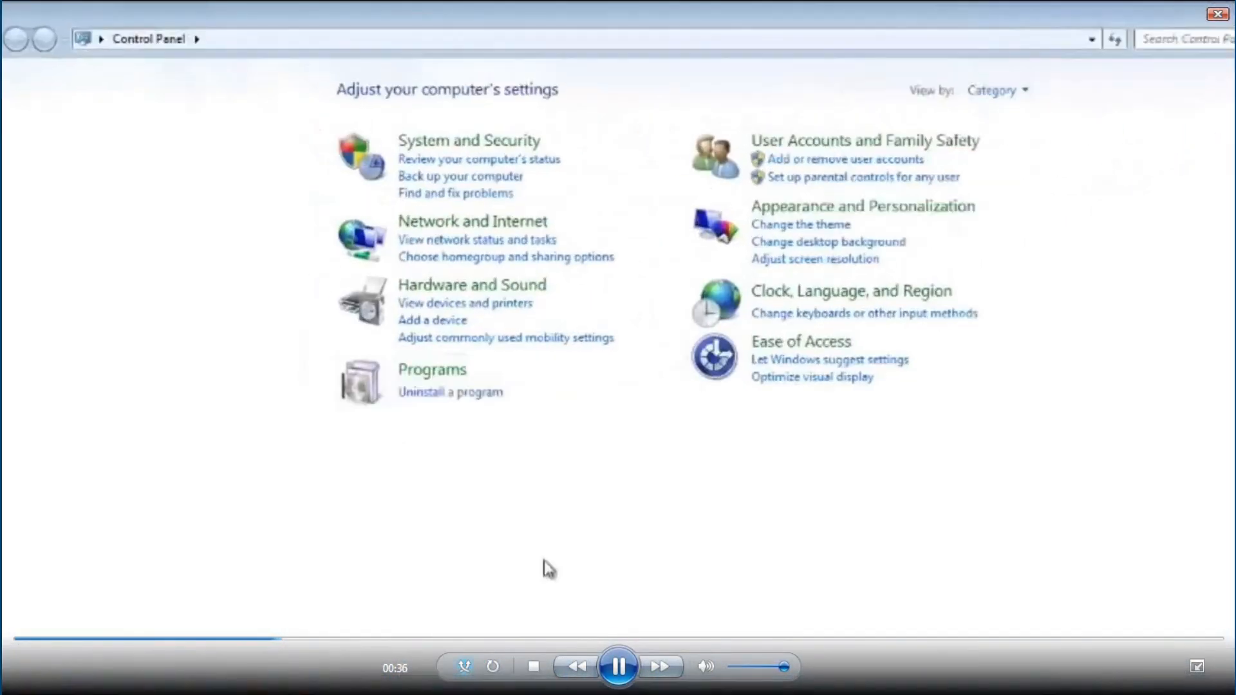
pyautogui.click(469, 140)
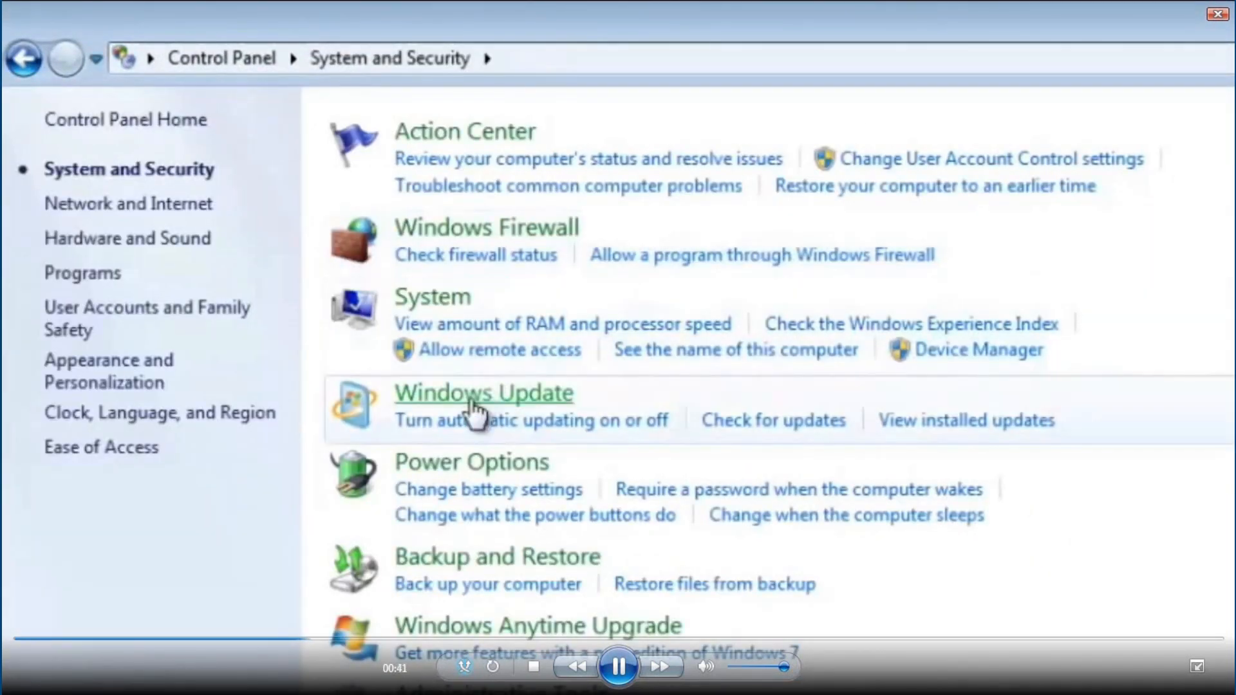
pyautogui.click(483, 393)
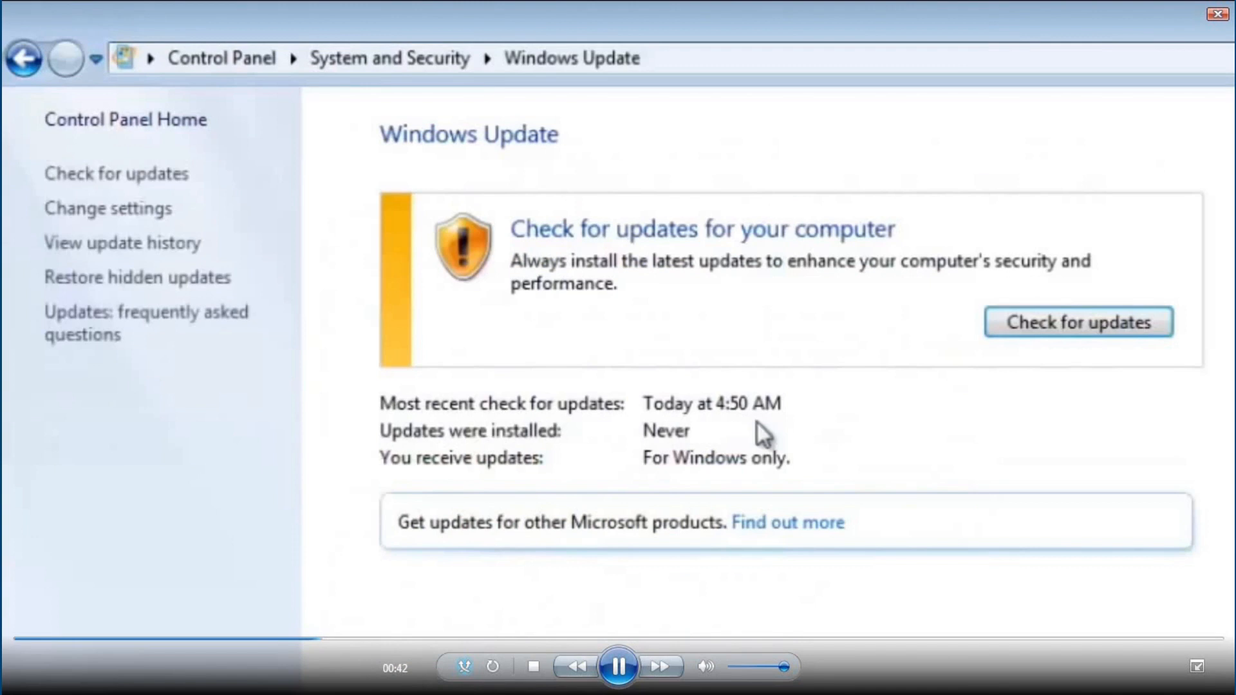
pyautogui.click(1077, 321)
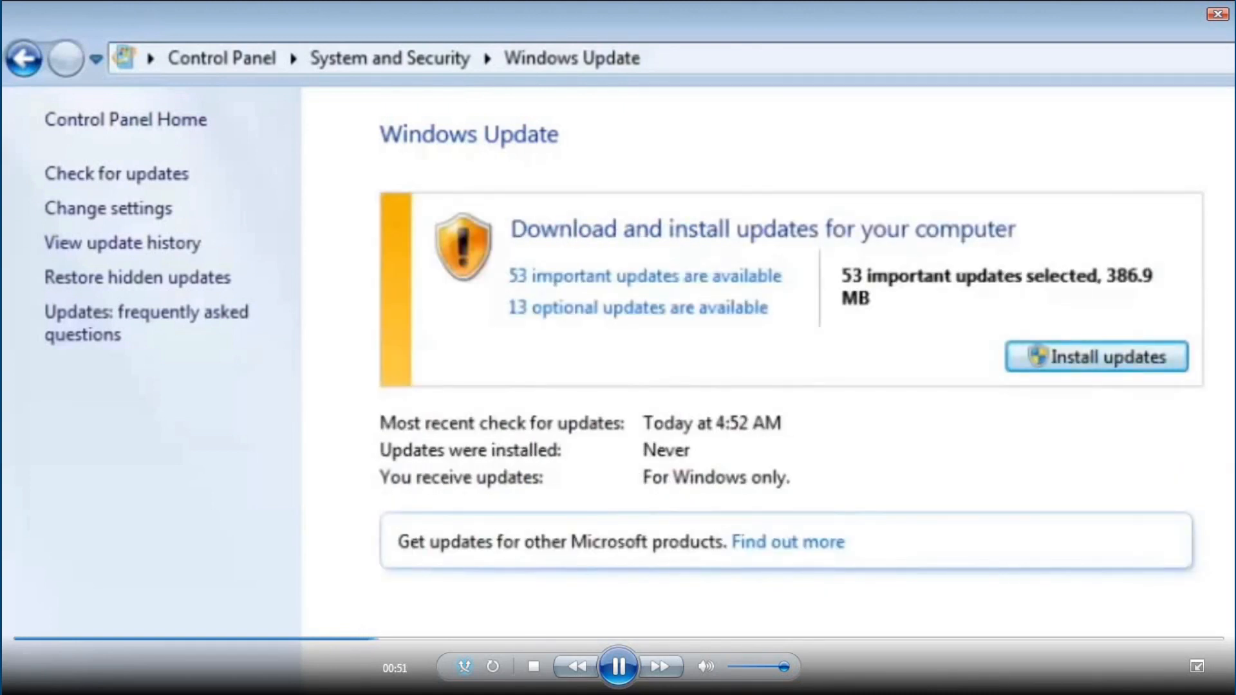
pyautogui.moveTo(969, 300)
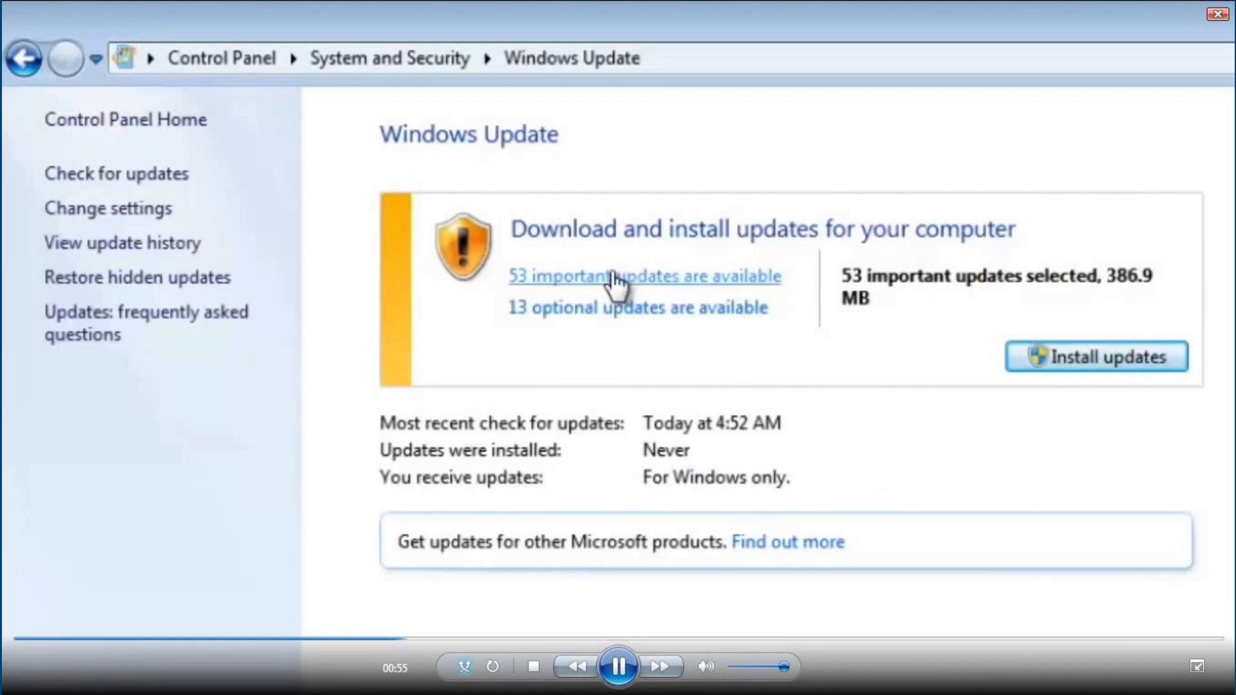
# Review the list of important updates and untick every update at once.
pyautogui.click(635, 276)
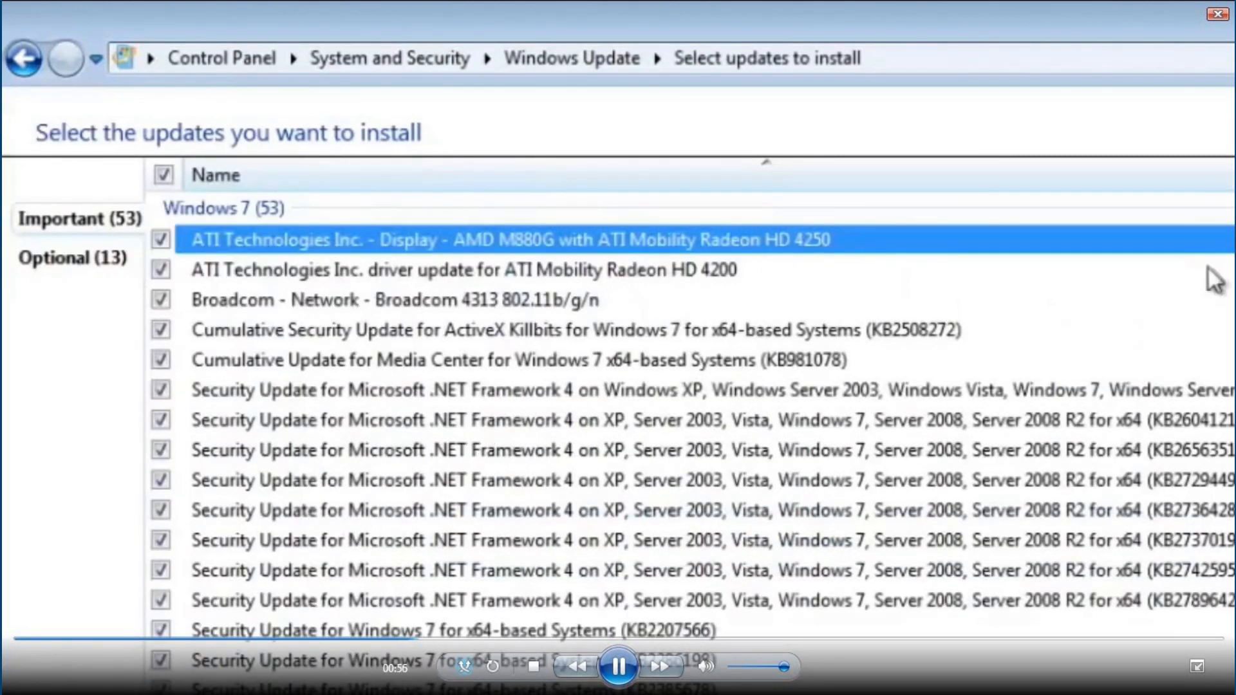
pyautogui.scroll(-3)
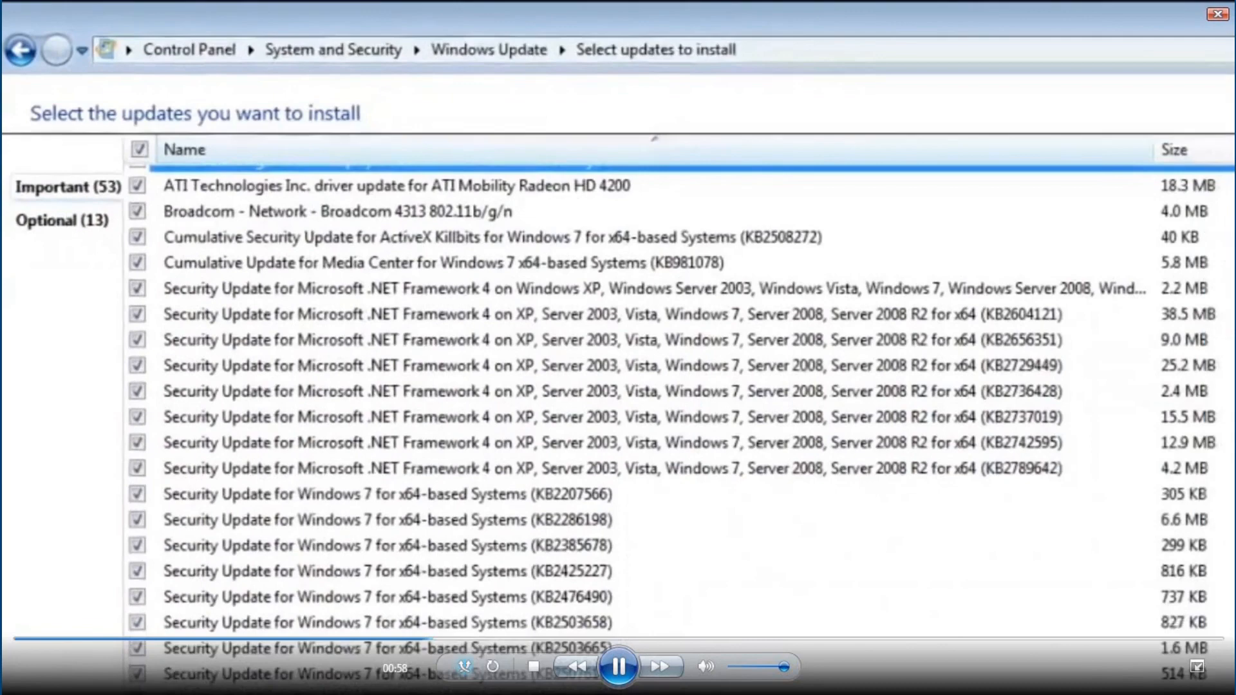
pyautogui.scroll(-3)
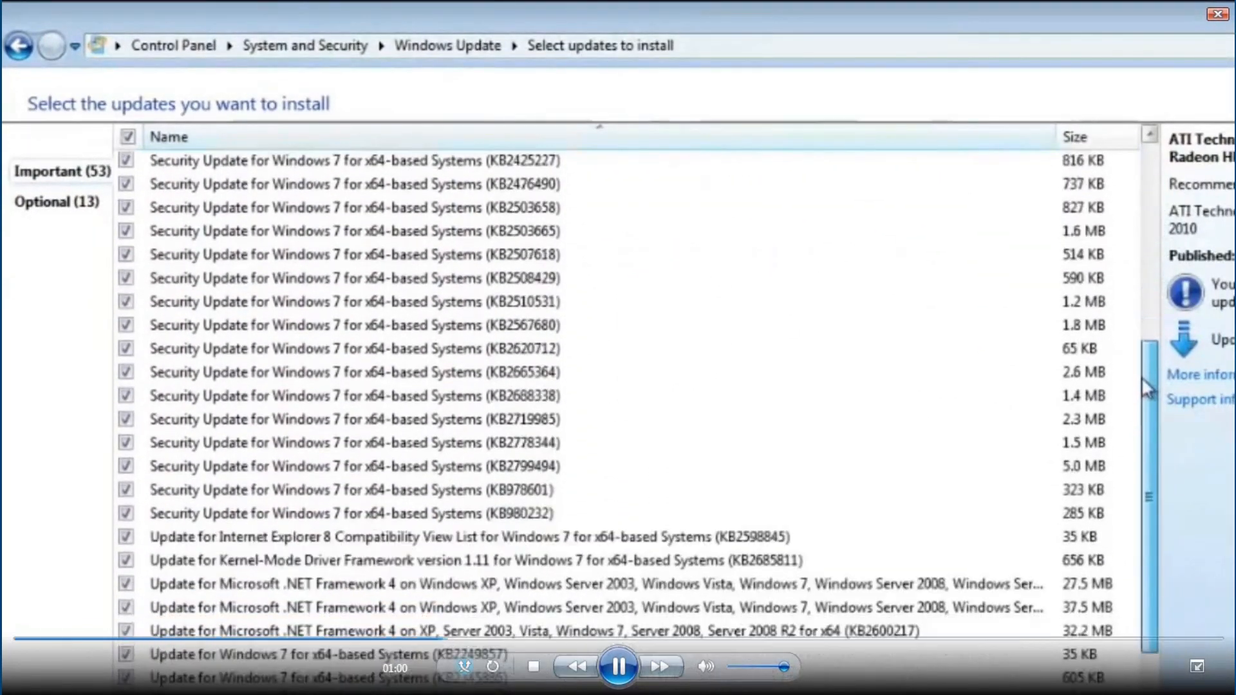
pyautogui.scroll(3)
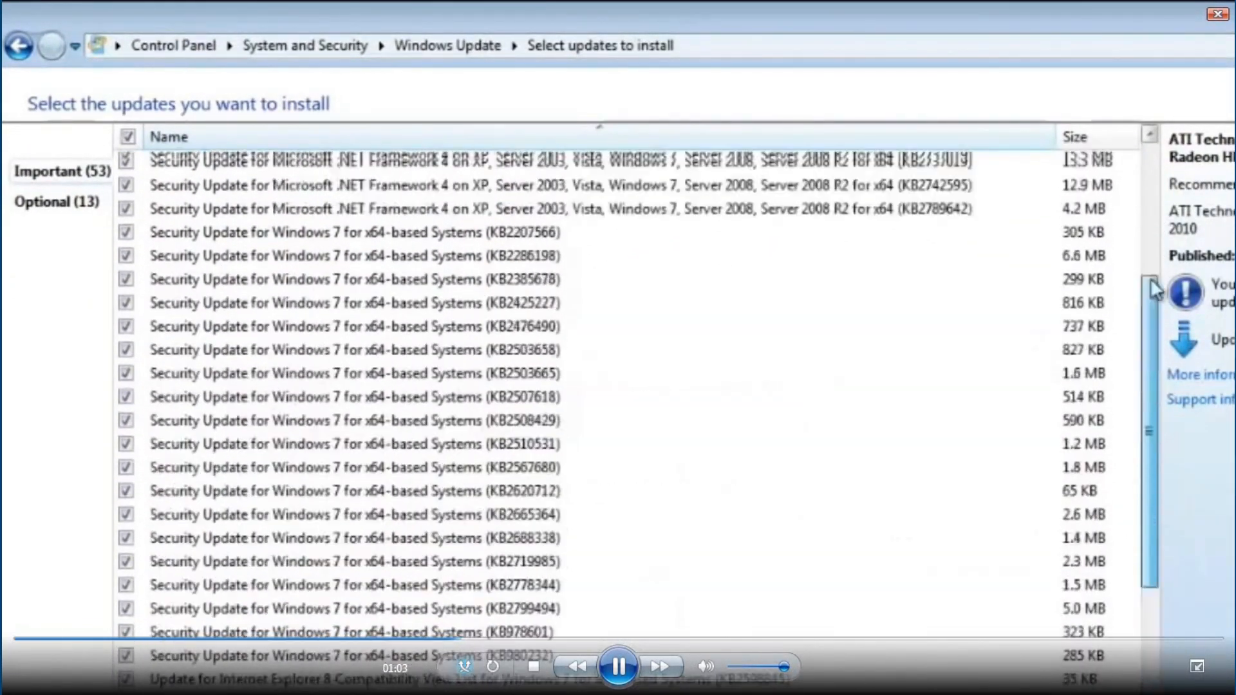
pyautogui.scroll(-3)
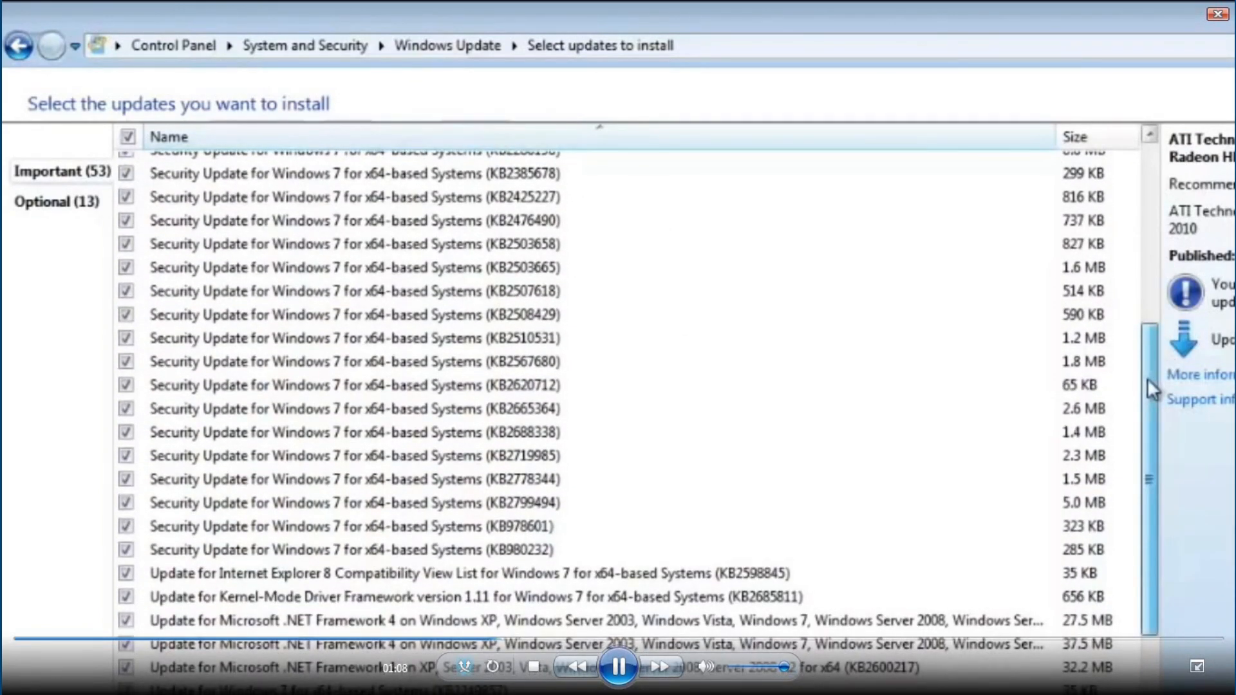
pyautogui.scroll(3)
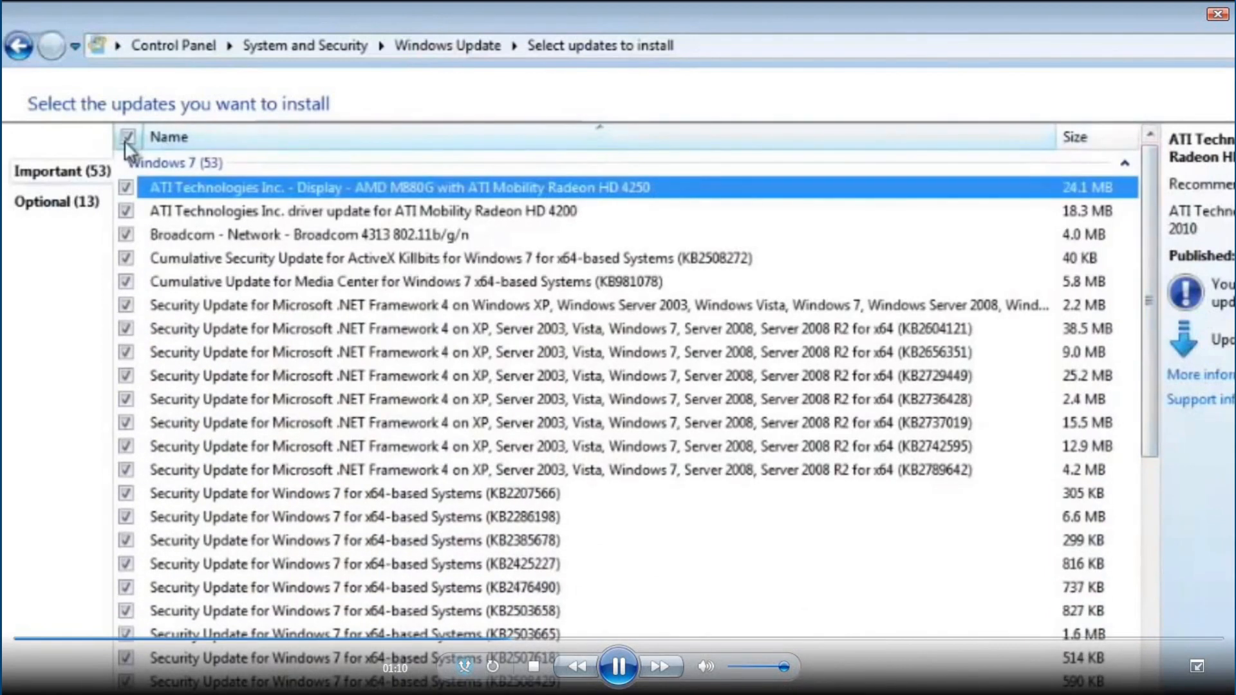
pyautogui.click(128, 136)
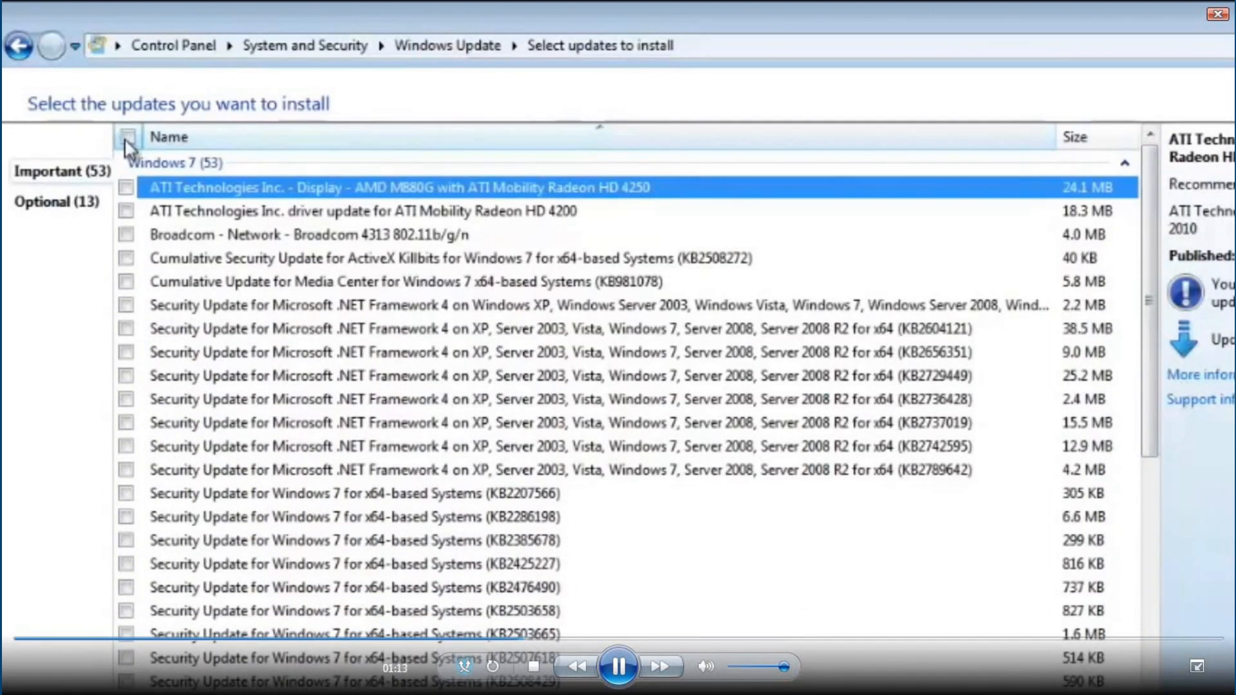
# Select only the IE8 Compatibility View List and Internet Explorer 9 updates and confirm.
pyautogui.scroll(-3)
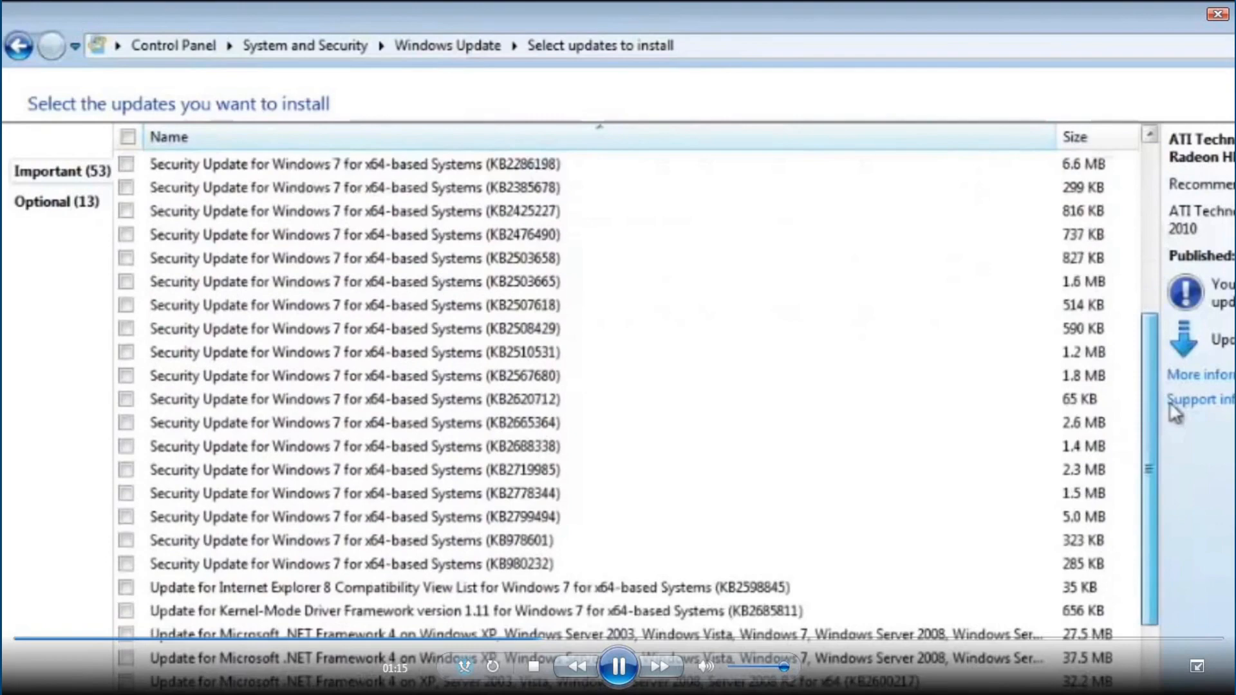
pyautogui.scroll(-3)
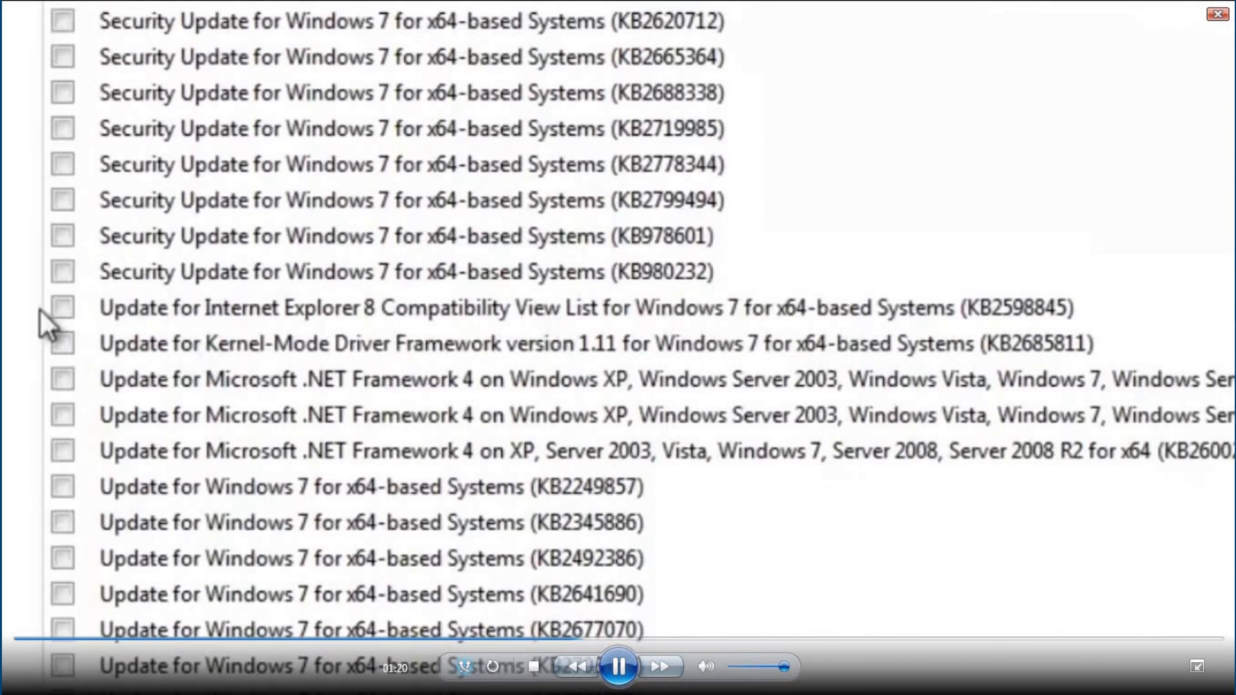
pyautogui.click(65, 307)
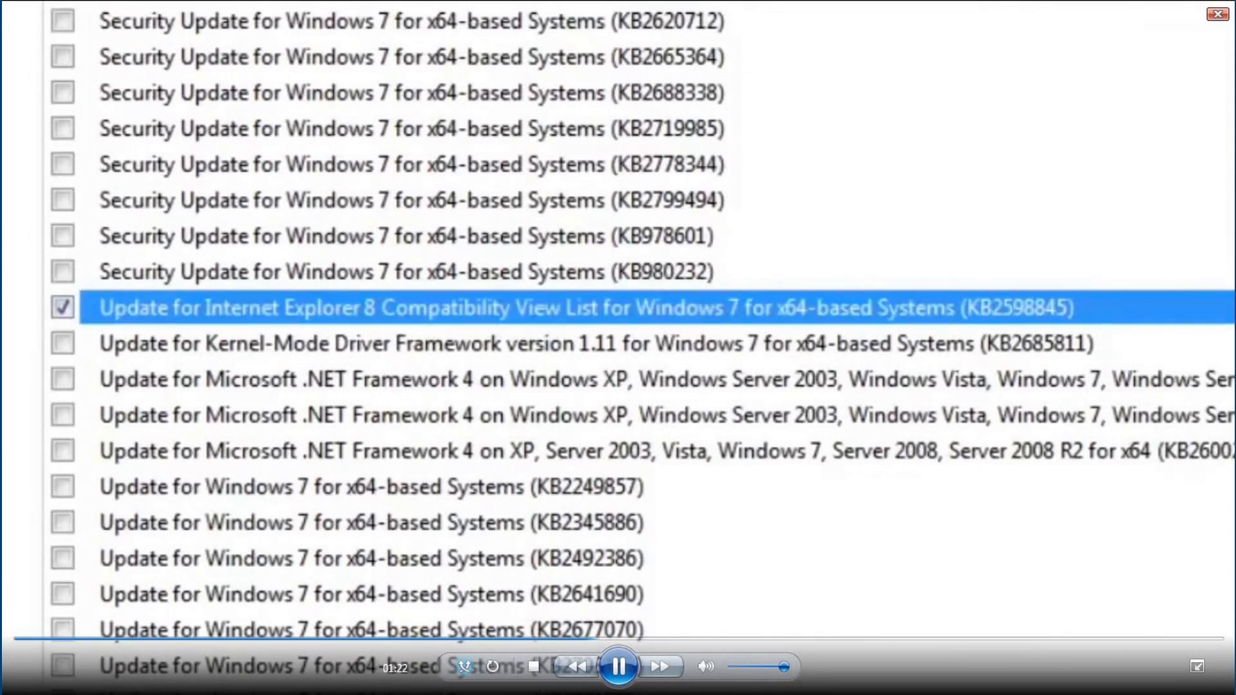
pyautogui.scroll(-3)
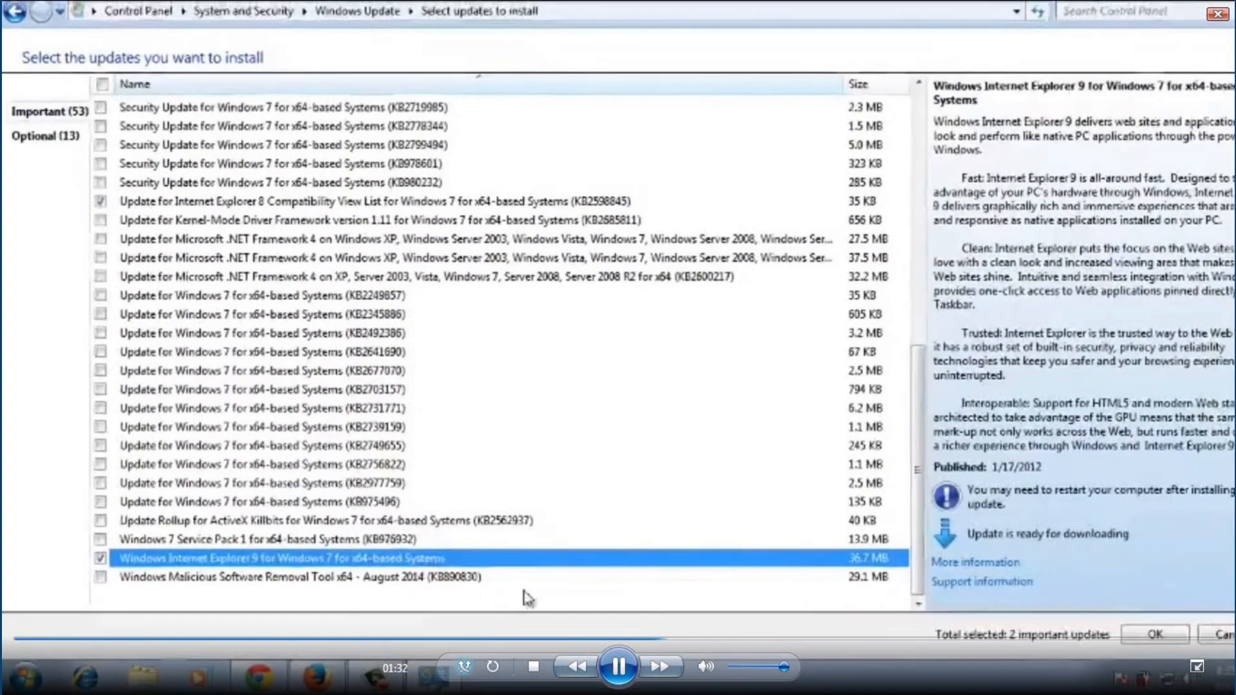
pyautogui.click(1153, 634)
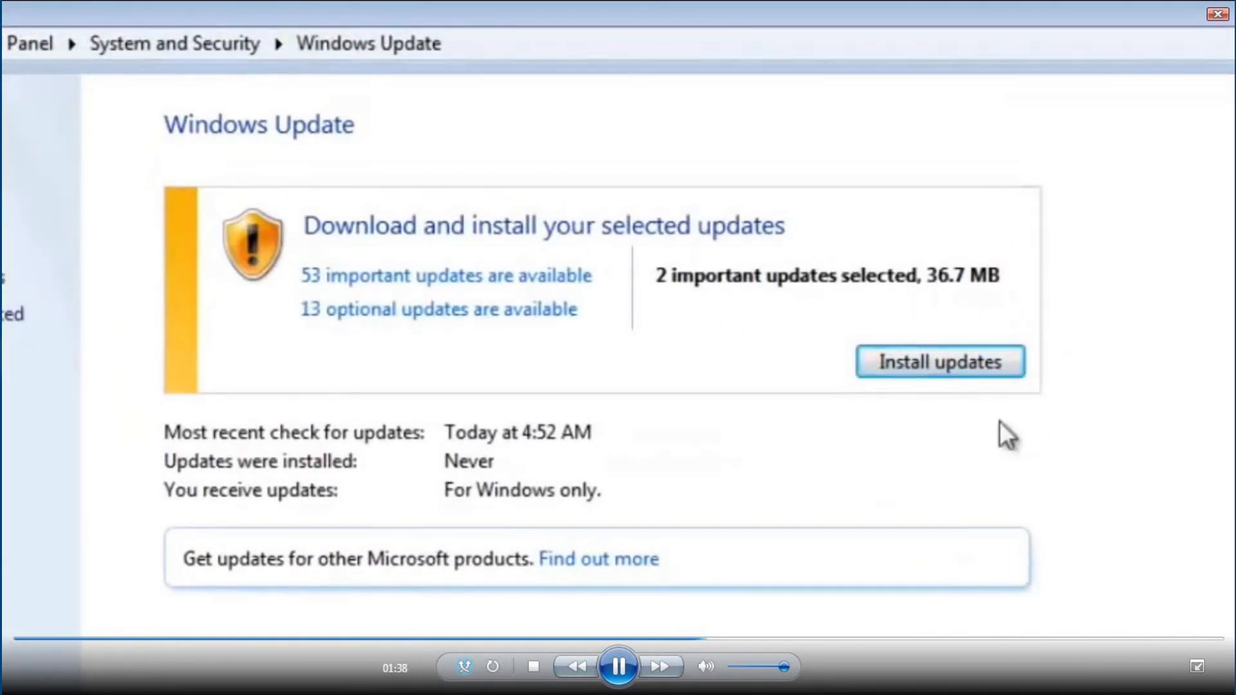
pyautogui.moveTo(934, 387)
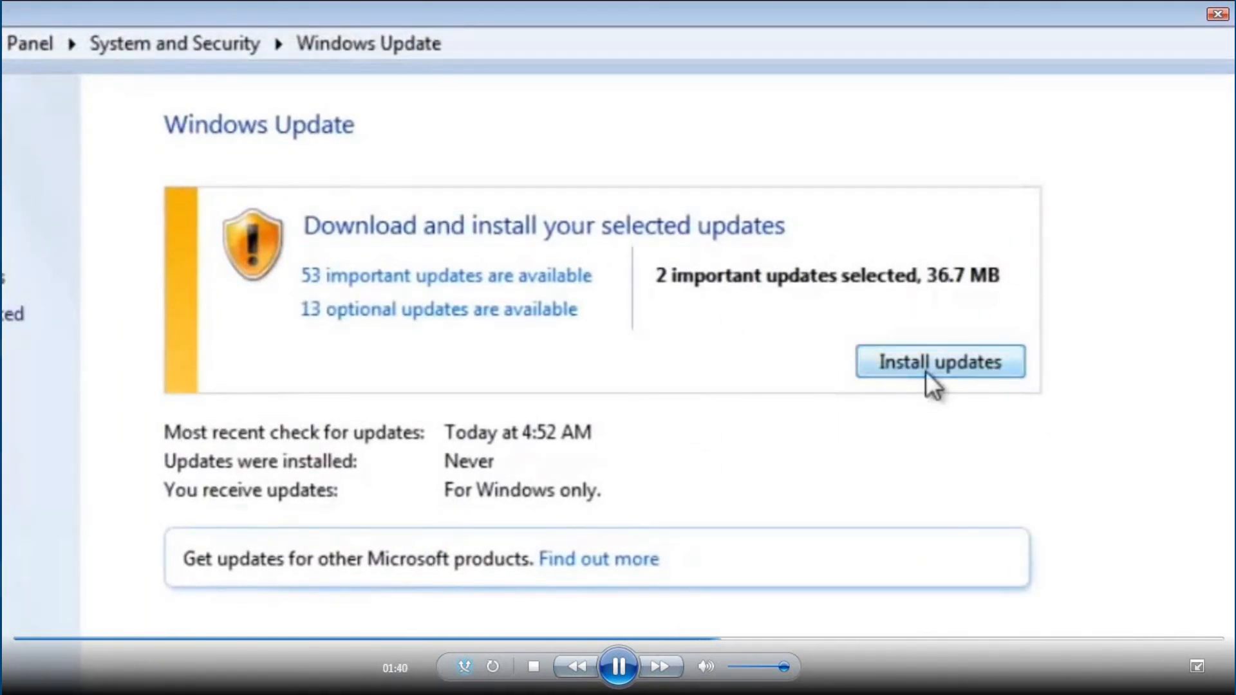
# Start installing the two selected important updates totalling 36.7 MB.
pyautogui.click(939, 362)
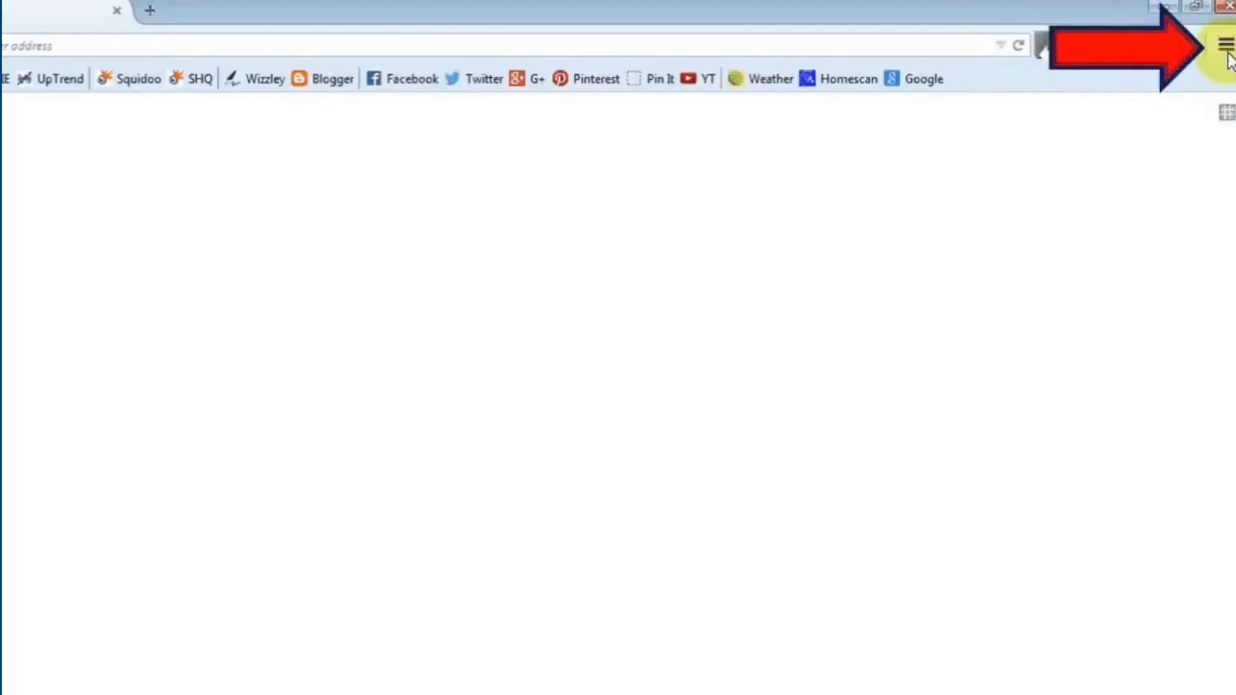
# Restart Firefox with add-ons disabled via Help and confirm the restart.
pyautogui.click(1223, 45)
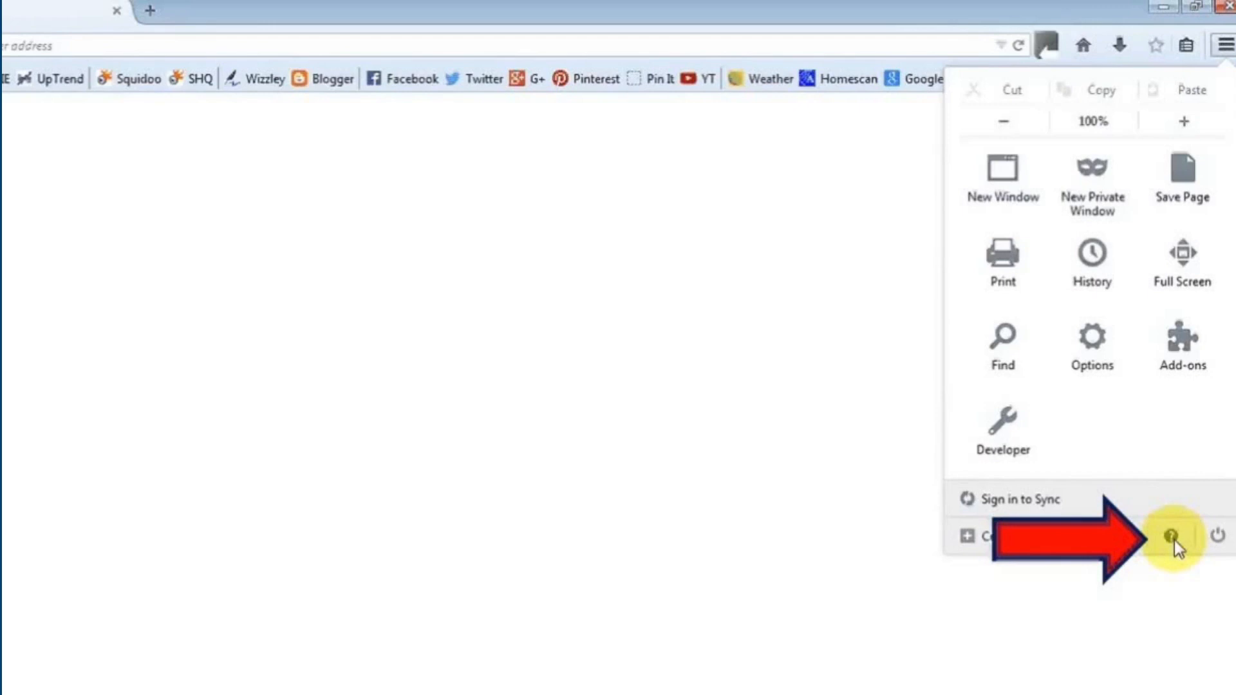
pyautogui.click(1176, 537)
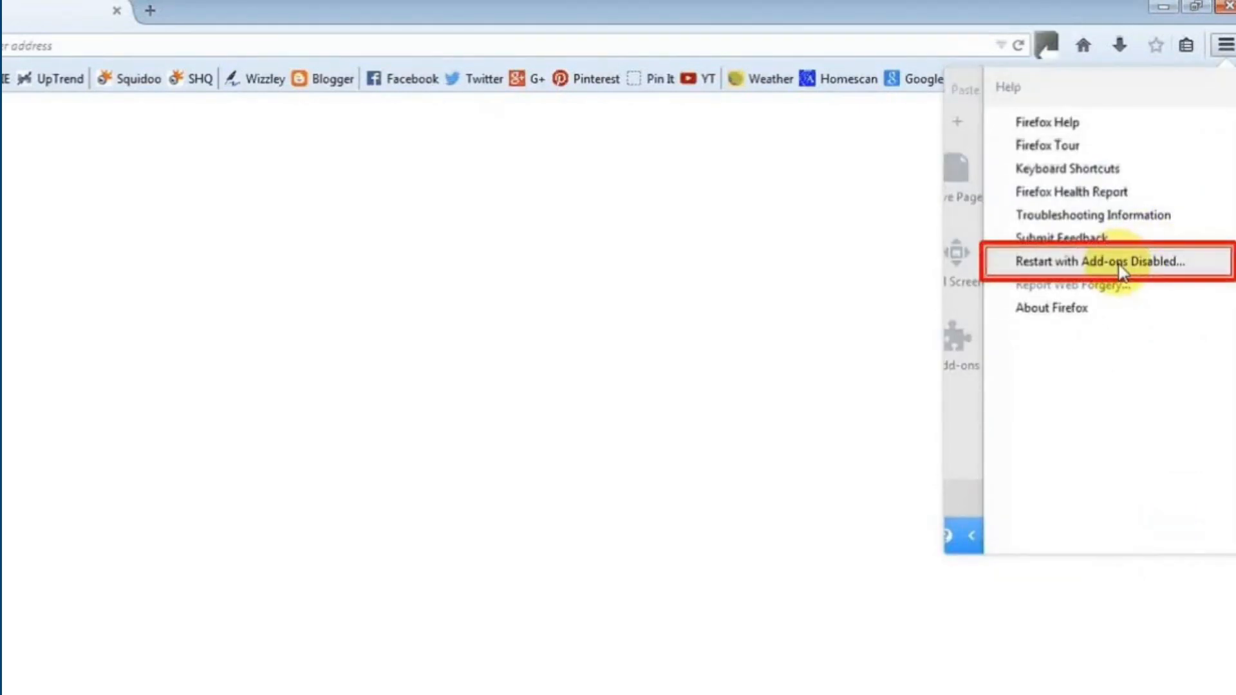
pyautogui.click(1103, 261)
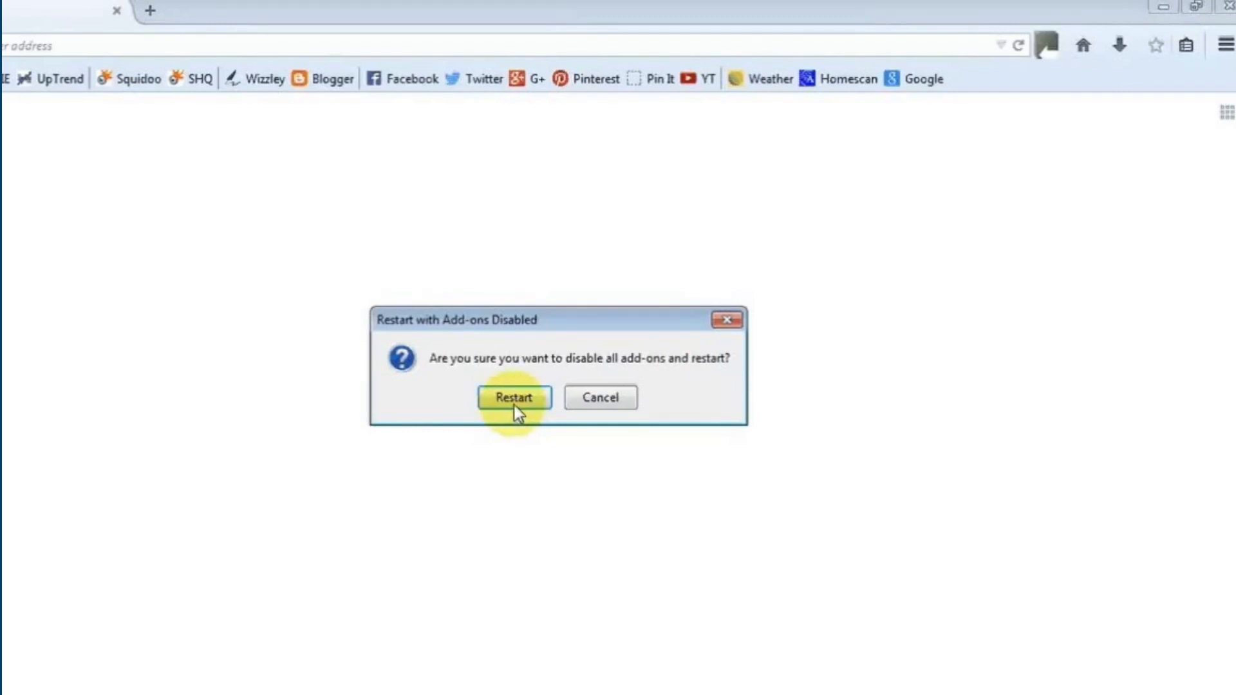
pyautogui.click(513, 398)
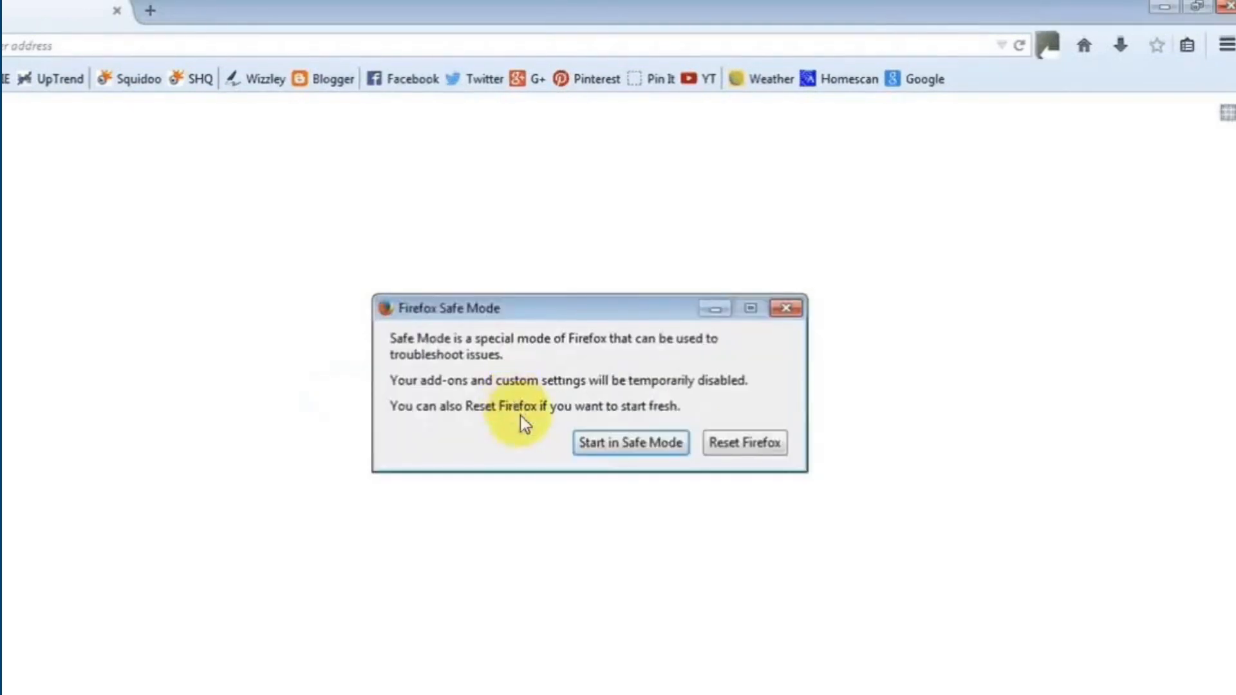
pyautogui.moveTo(587, 495)
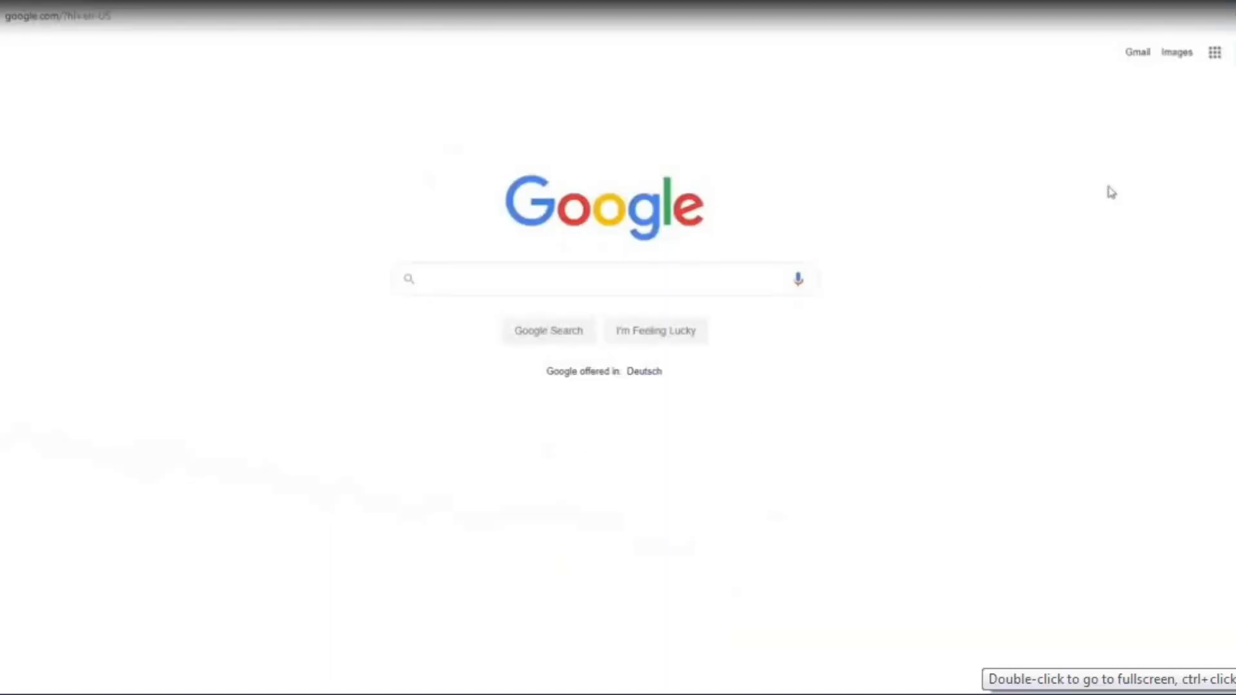
# Clear Chrome's browsing data from Settings with the time range set to All time.
pyautogui.click(1230, 51)
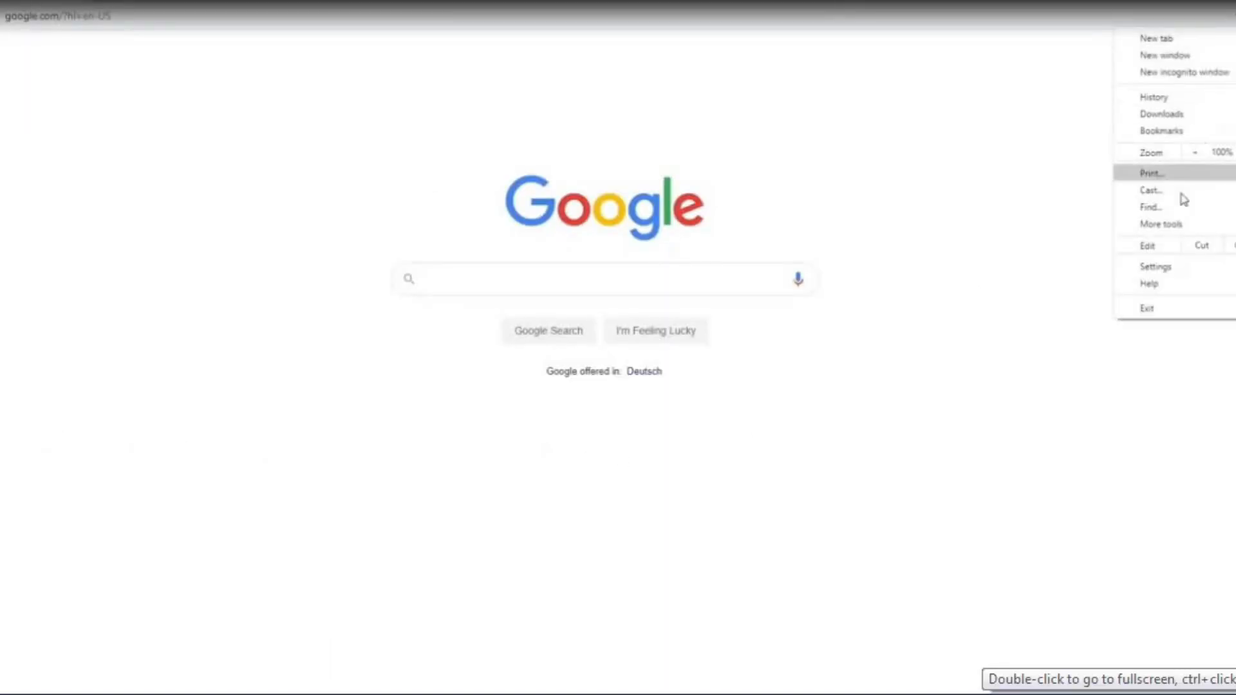
pyautogui.click(1156, 266)
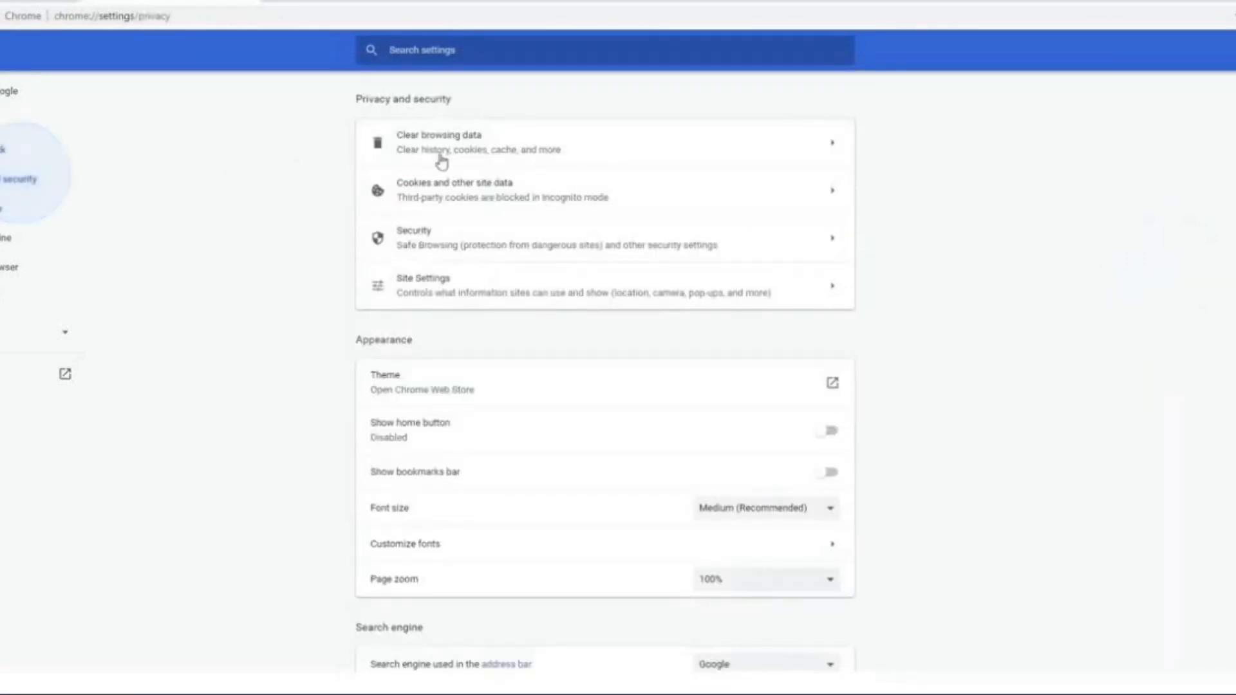
pyautogui.click(441, 142)
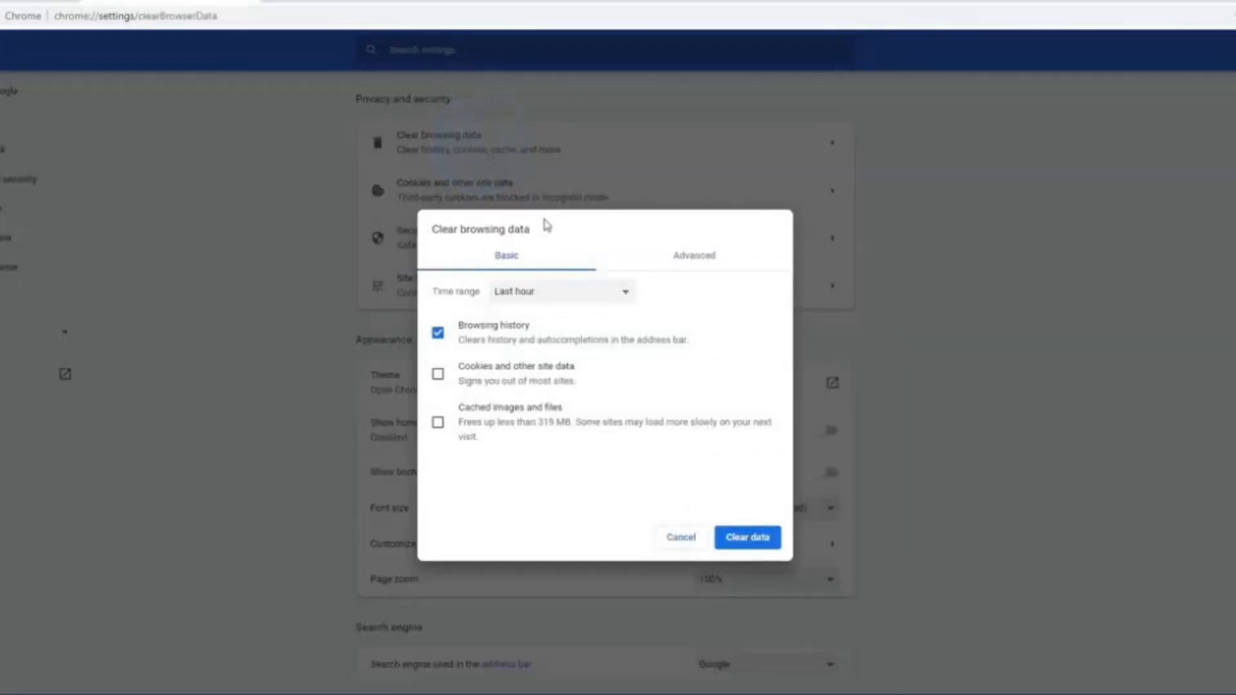
pyautogui.click(560, 291)
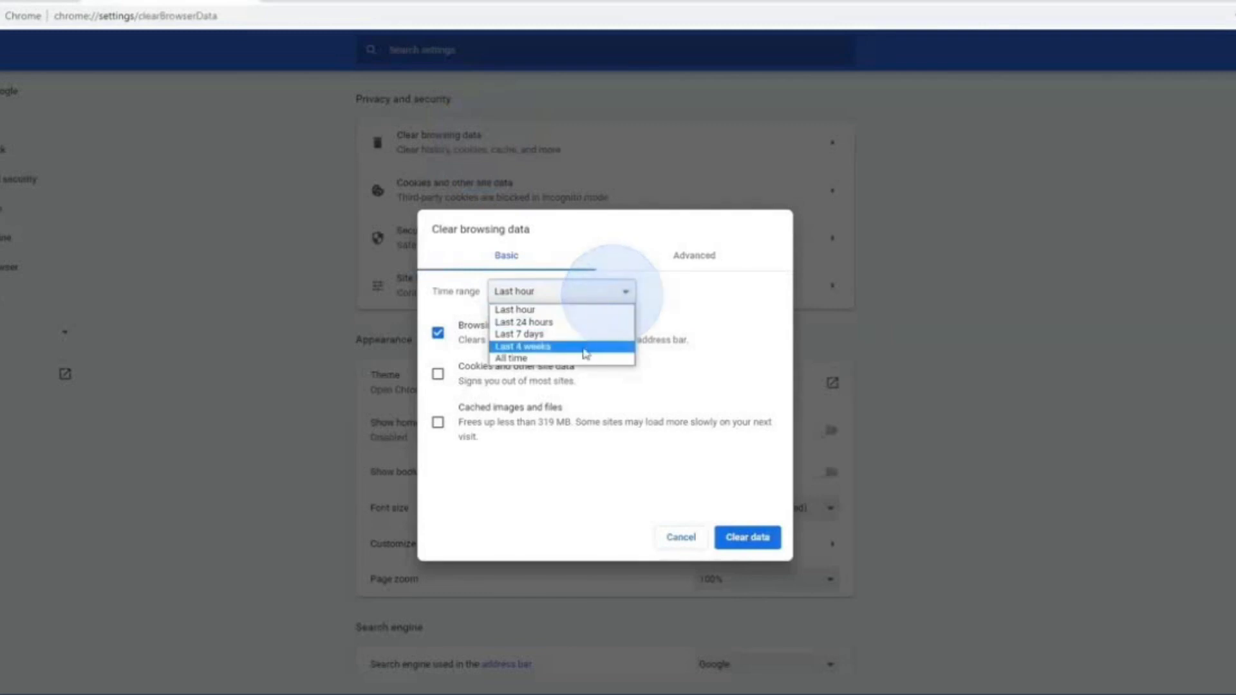
pyautogui.click(512, 358)
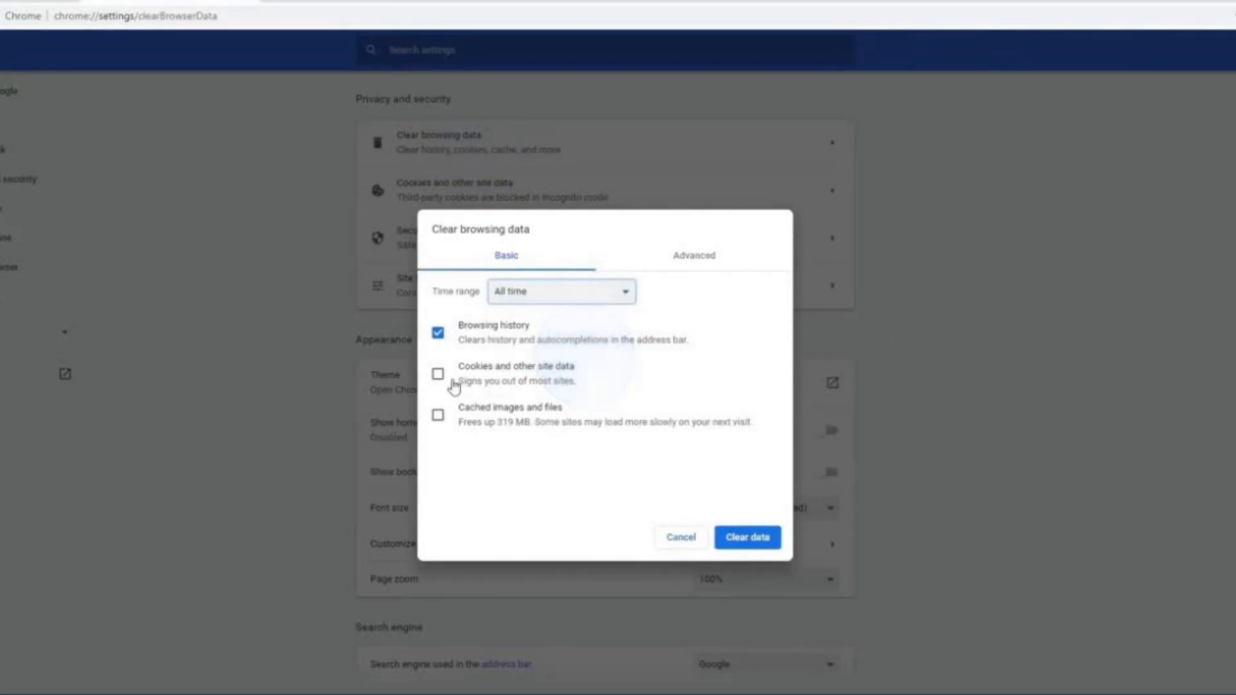
pyautogui.click(437, 374)
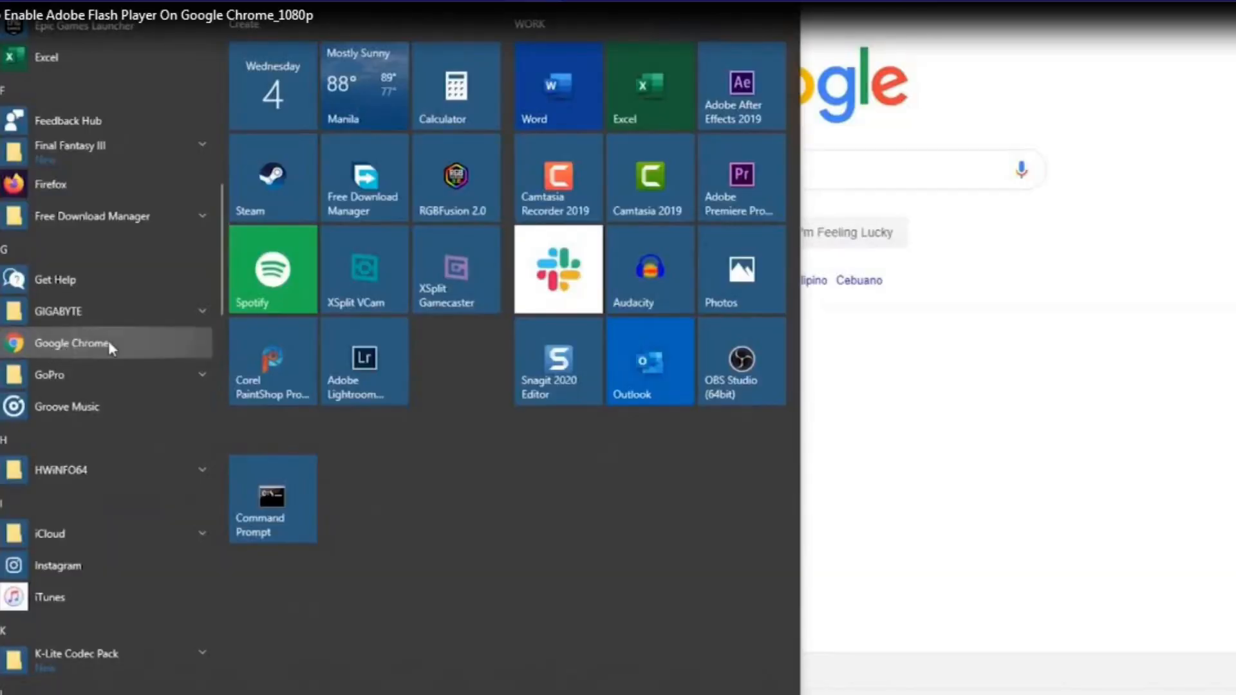
# Launch Chrome, load easypcmod.com and show its padlock connection and permission info.
pyautogui.click(72, 343)
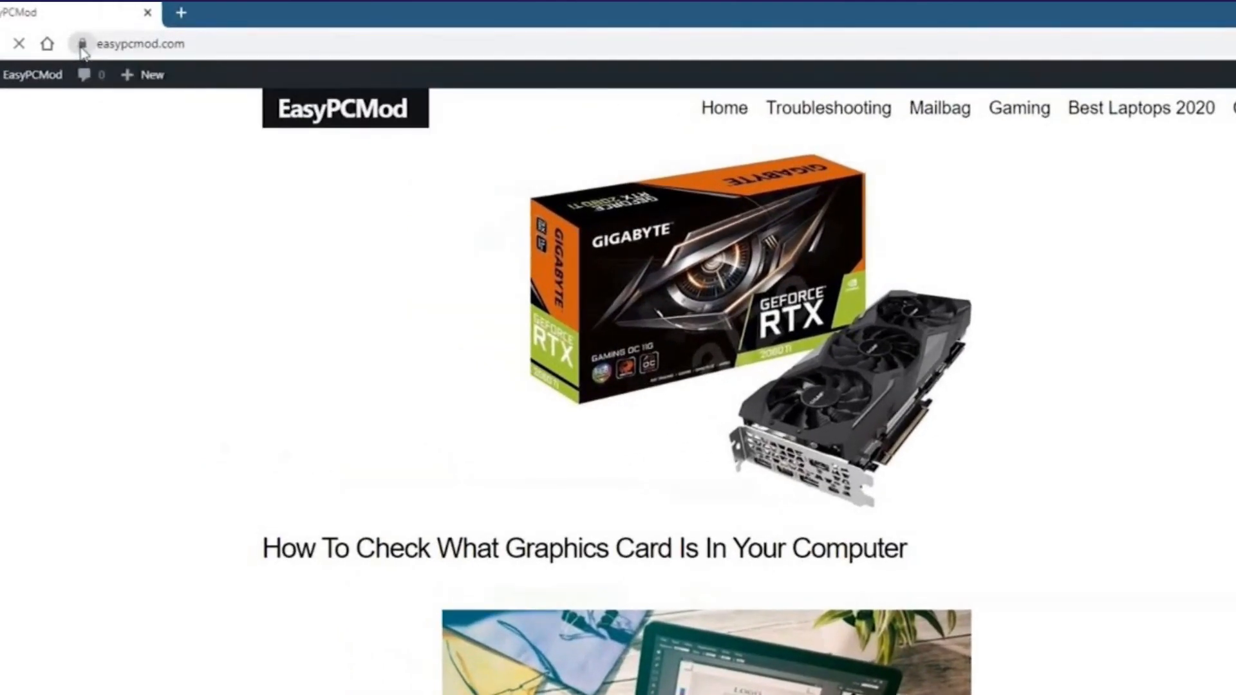
pyautogui.click(82, 44)
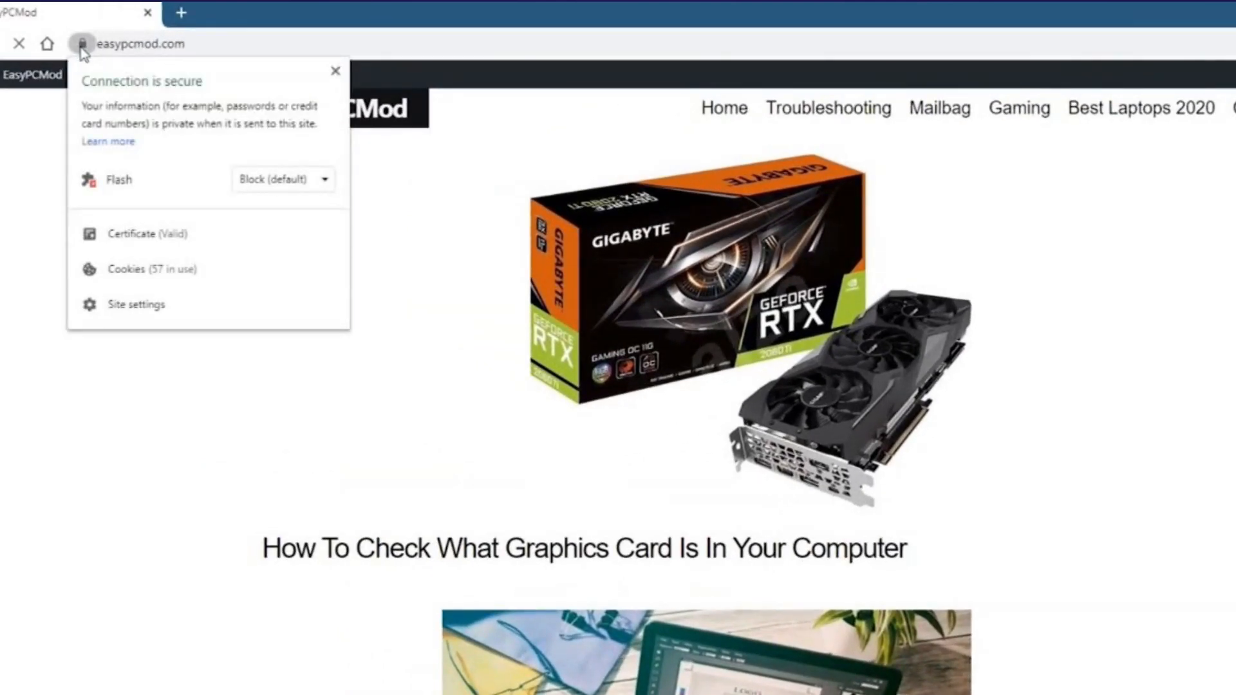
pyautogui.moveTo(135, 304)
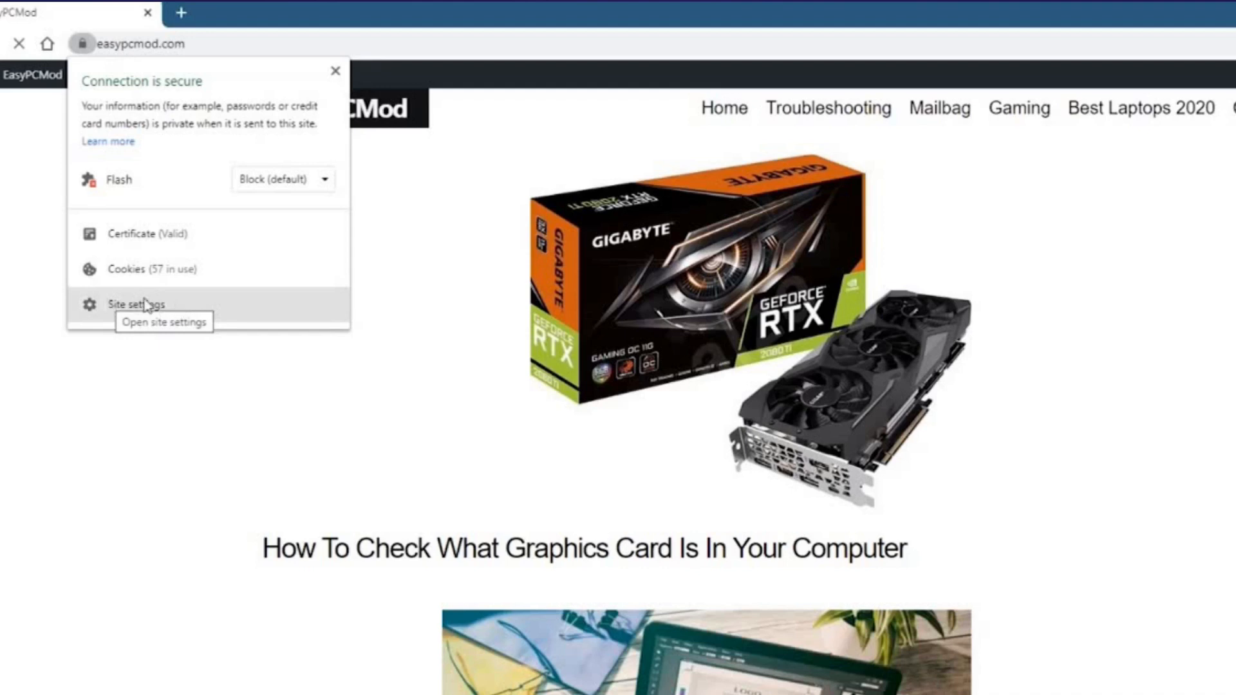
pyautogui.click(136, 304)
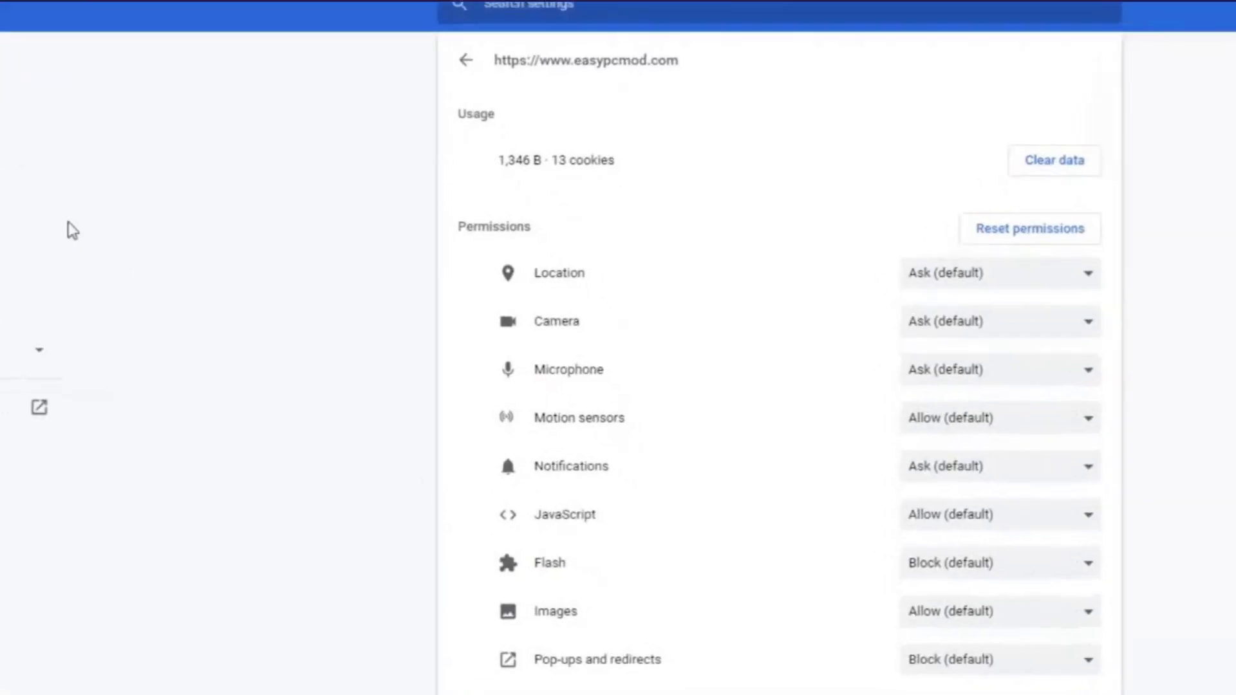
pyautogui.scroll(3)
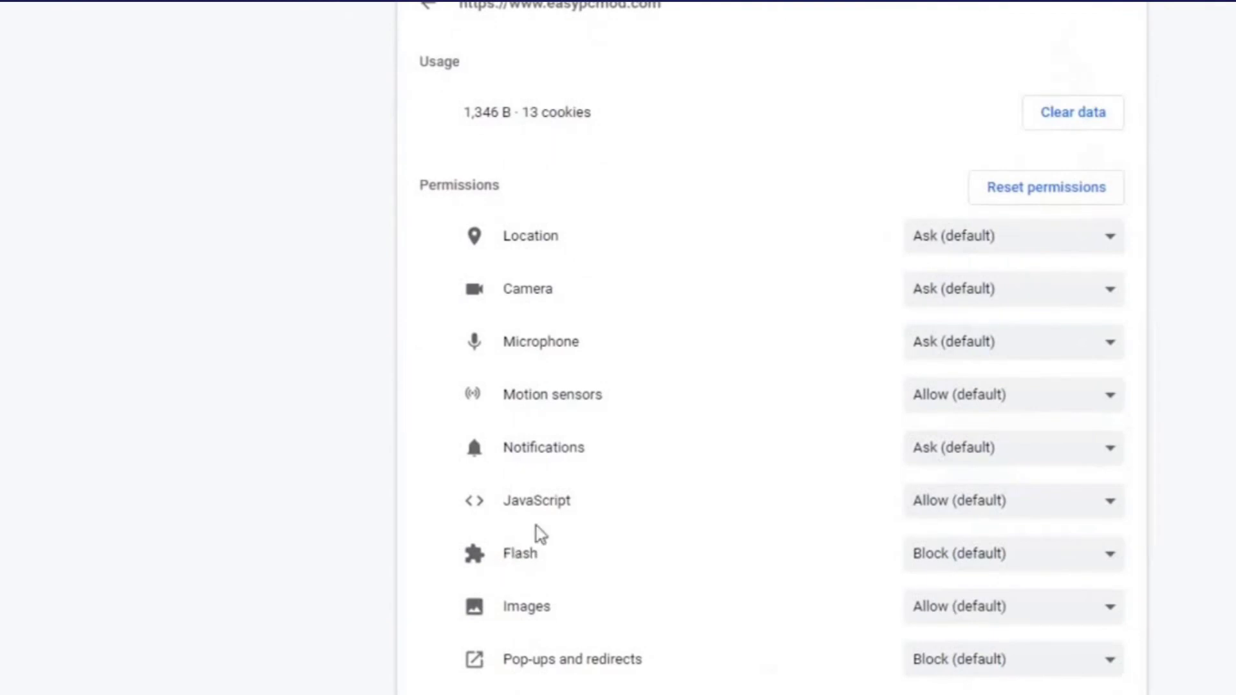
pyautogui.moveTo(950, 556)
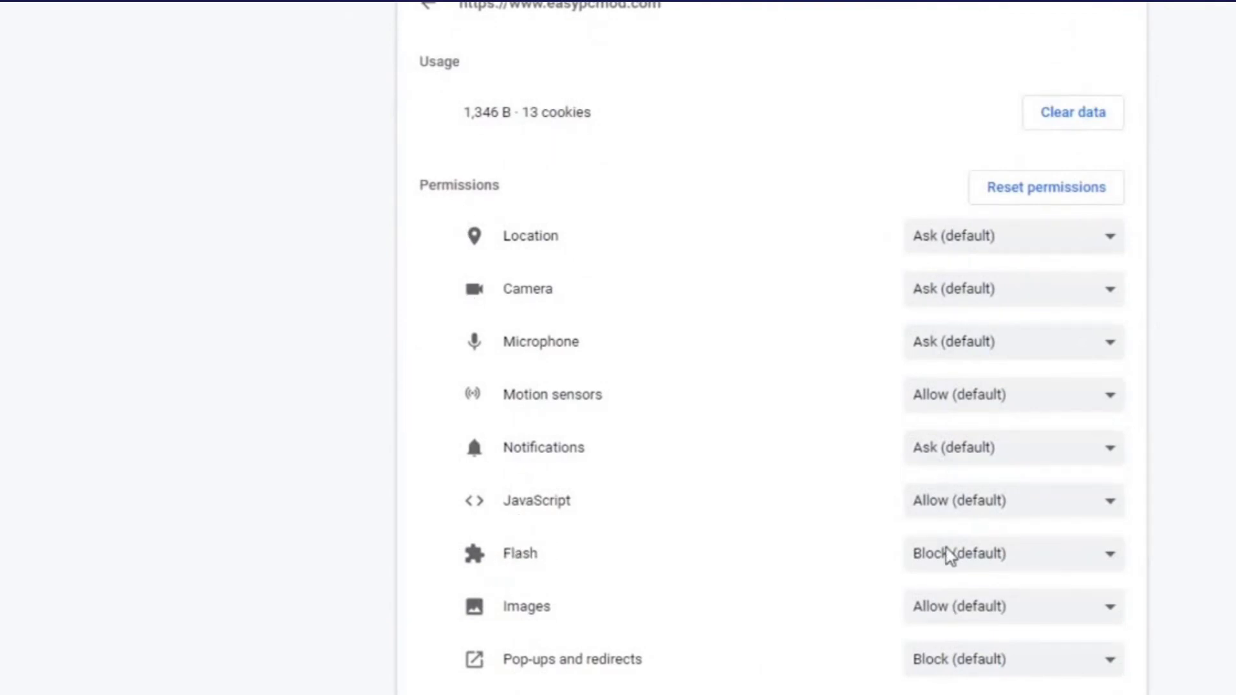
pyautogui.moveTo(1022, 566)
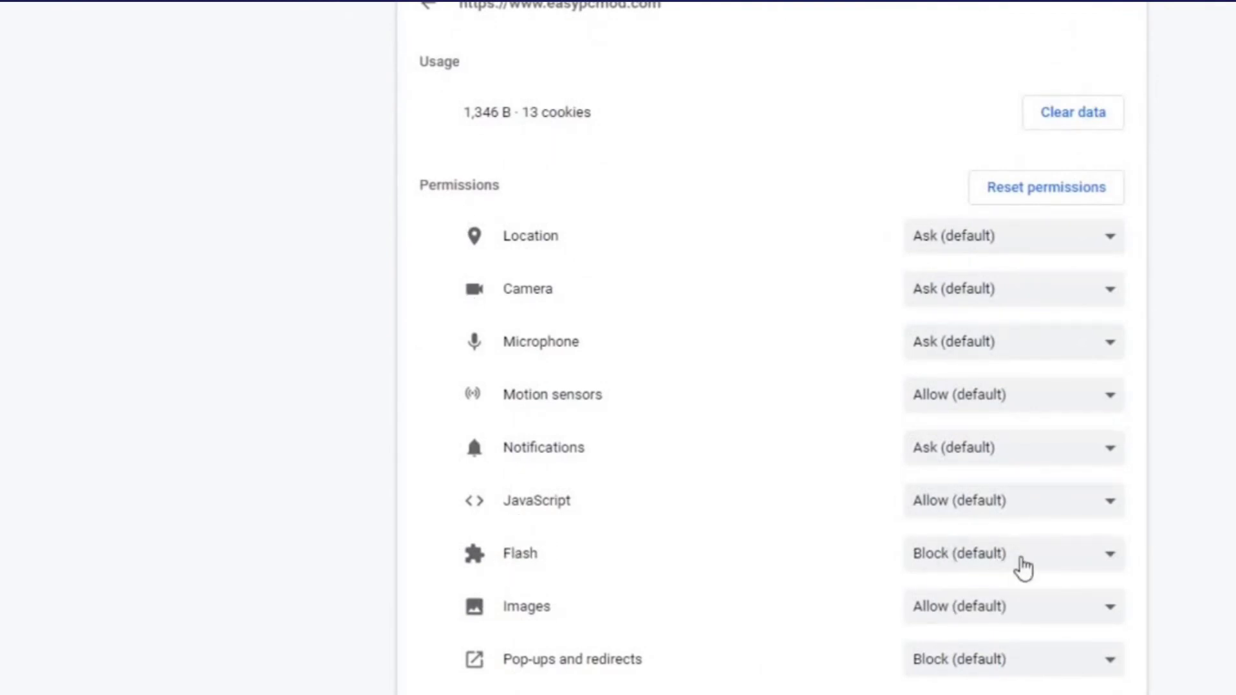
pyautogui.moveTo(1099, 566)
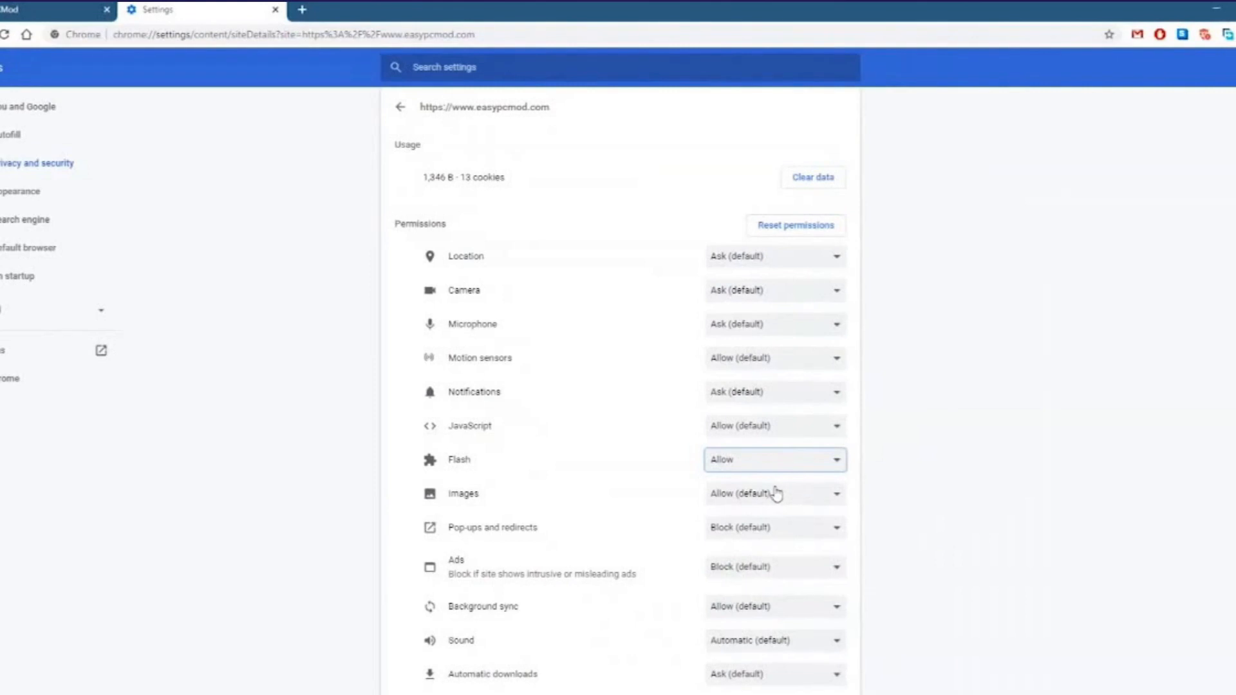
pyautogui.moveTo(468, 453)
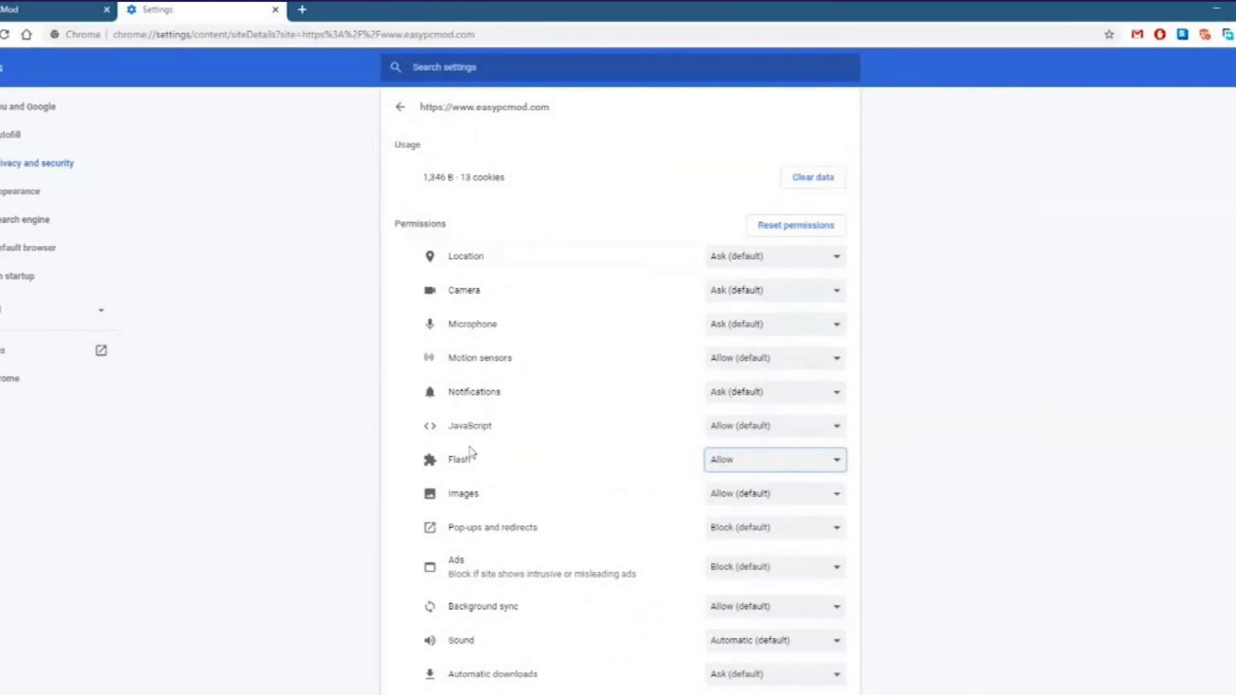